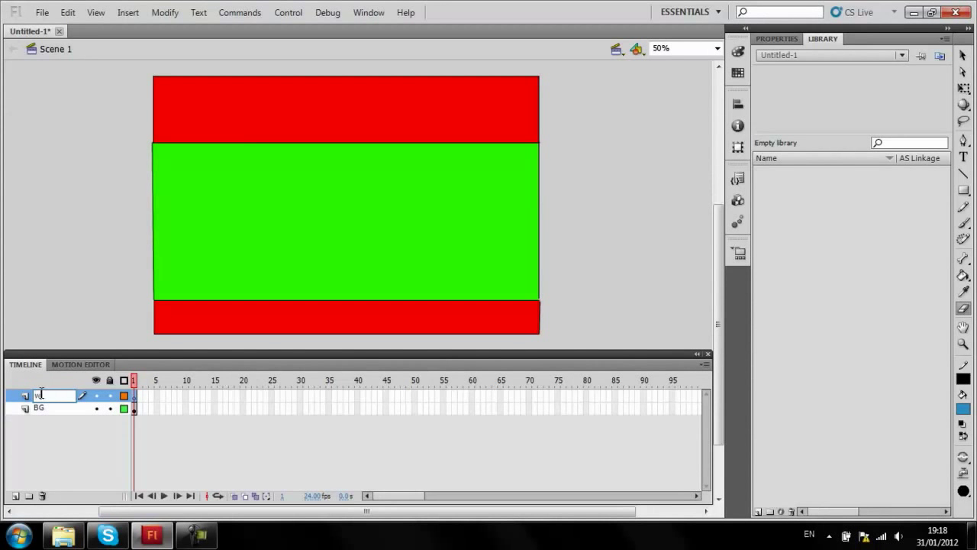
Name the top layer 'water', choose a blue fill, and zoom the stage to 200%.
text(water)
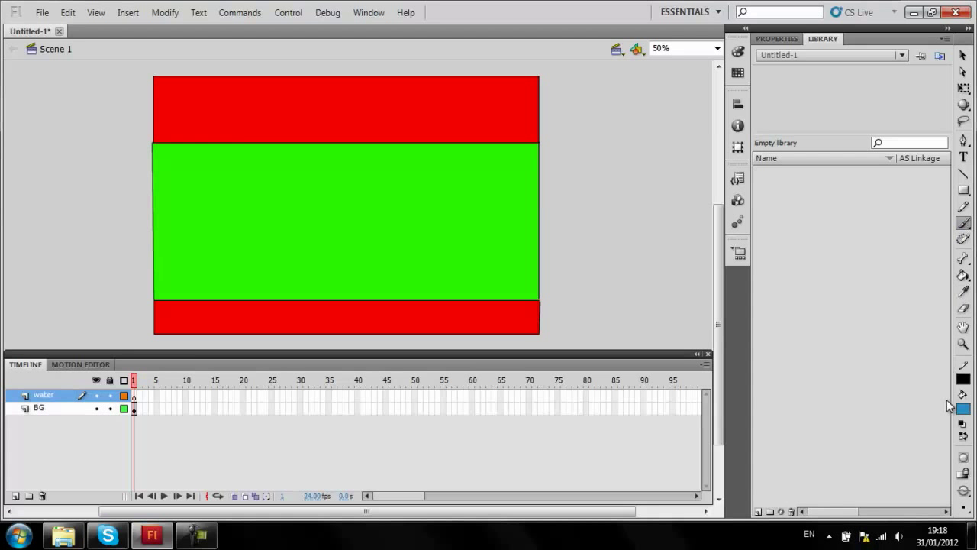
click(964, 408)
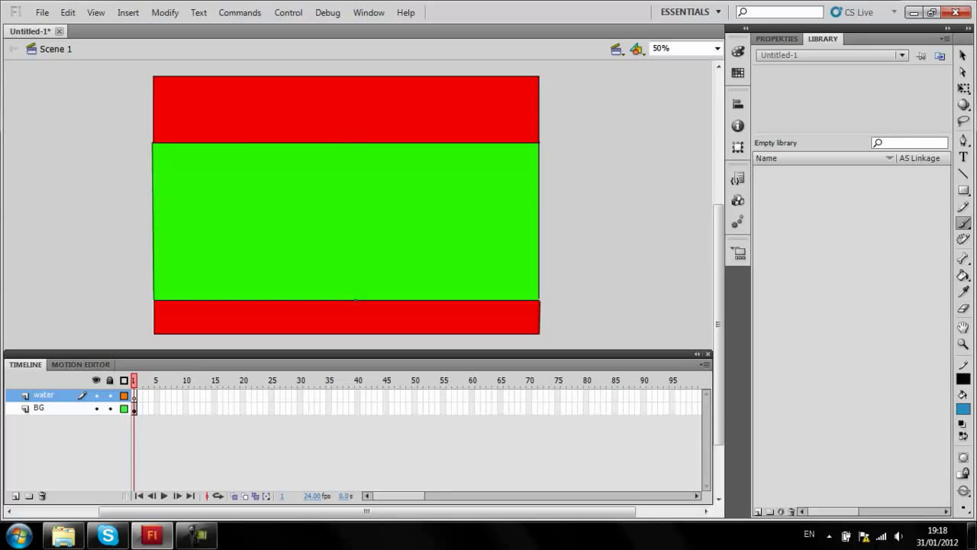
click(683, 48)
text(200)
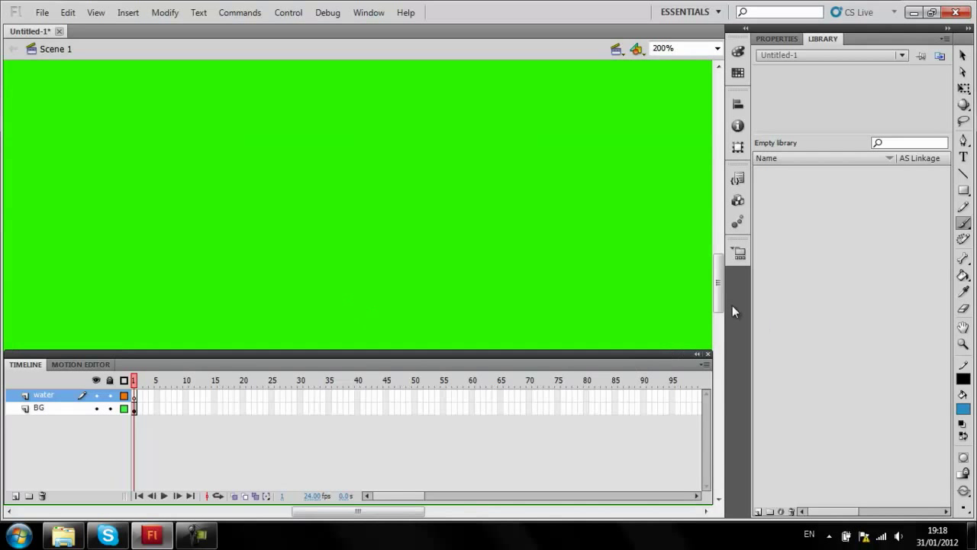
Return the stage to actual size and brush a blue strip under the red band.
click(681, 48)
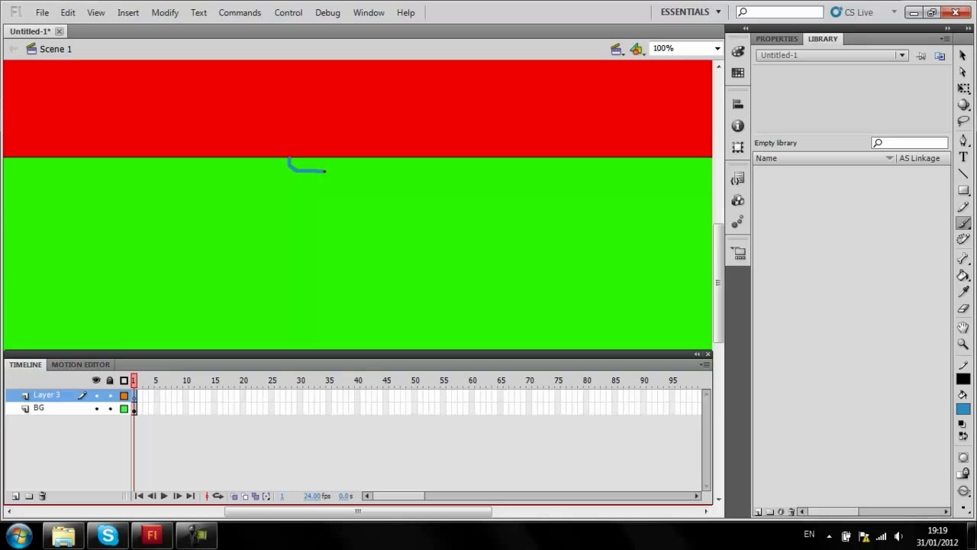
drag(324, 170, 386, 170)
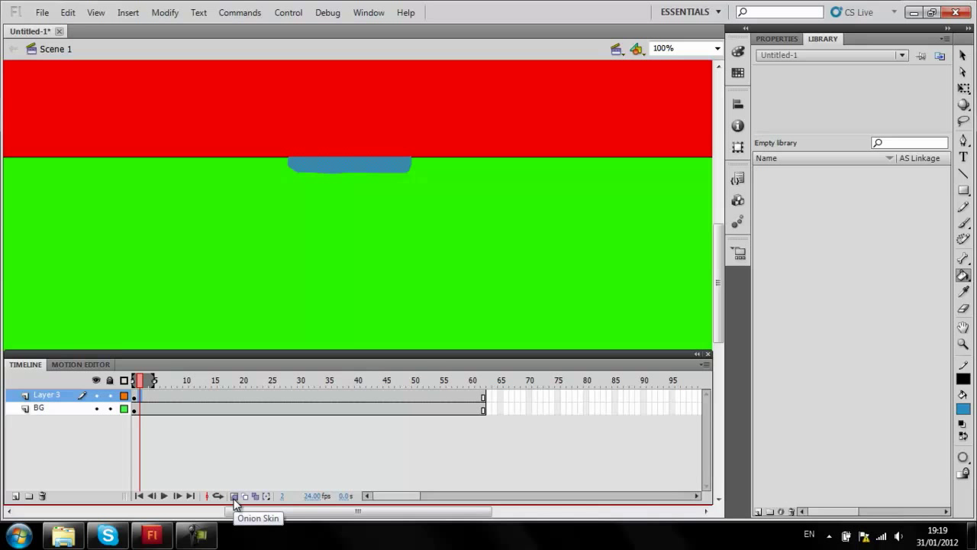
mouse_move(147, 410)
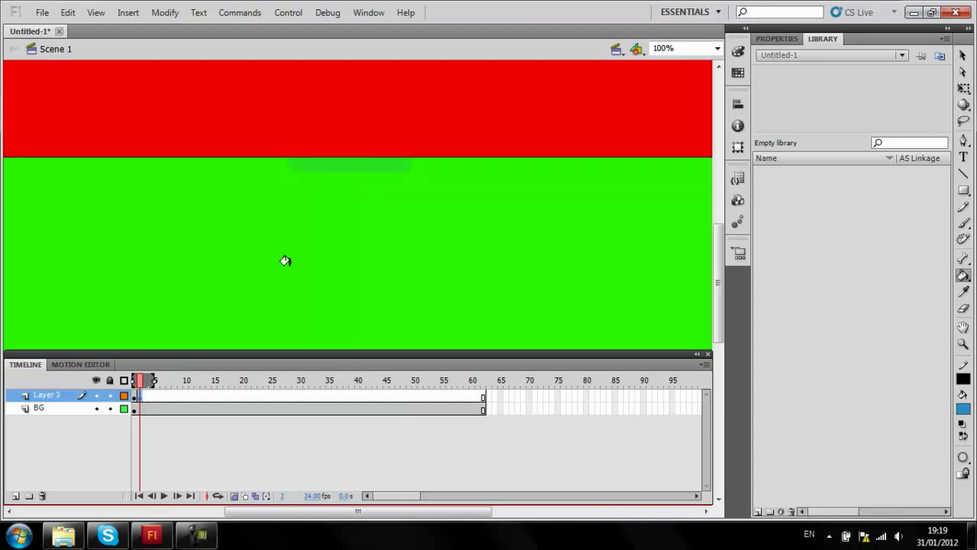
mouse_move(439, 160)
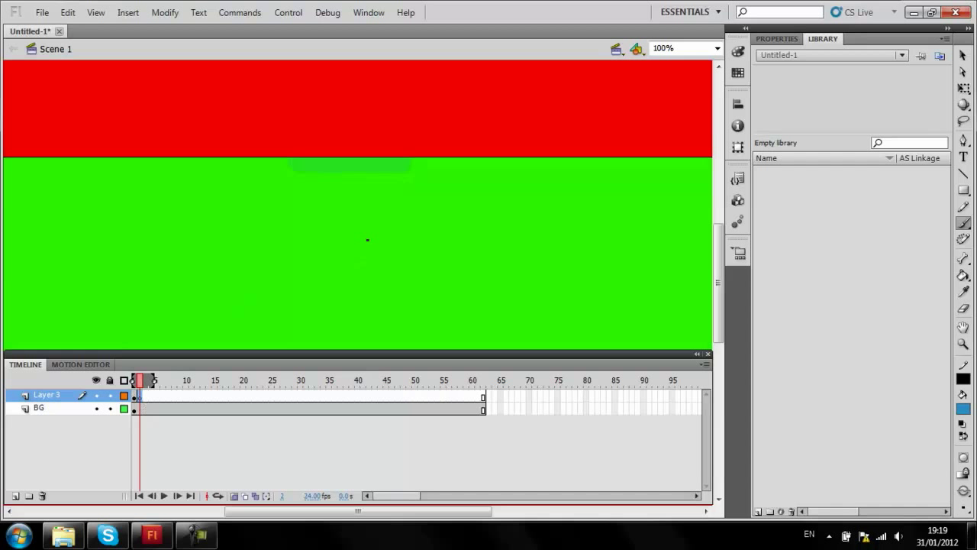
mouse_move(403, 158)
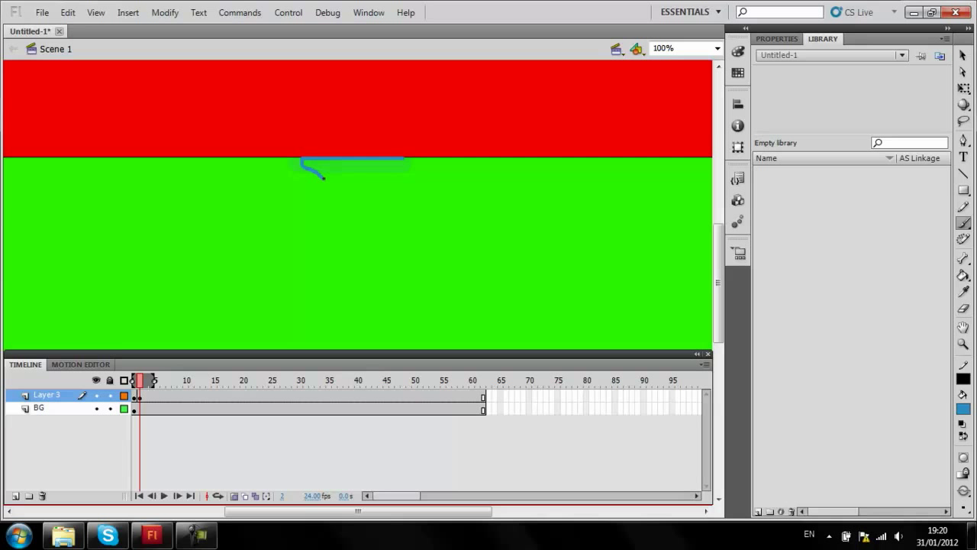
On frame 2, brush a deeper blue drip outline below the red band.
drag(320, 176, 371, 183)
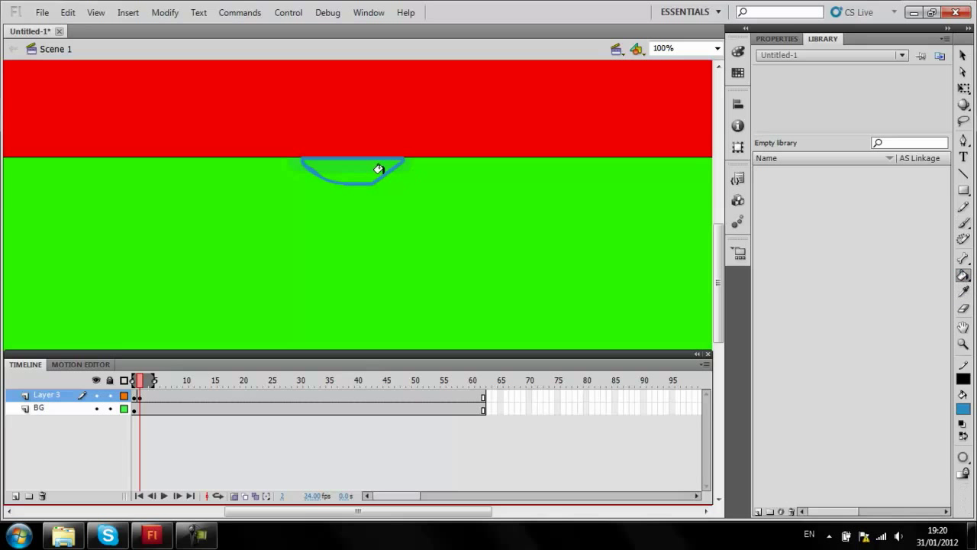
Fill the frame 2 drip blue, erase and redraw its outline, and add frame 3.
click(378, 168)
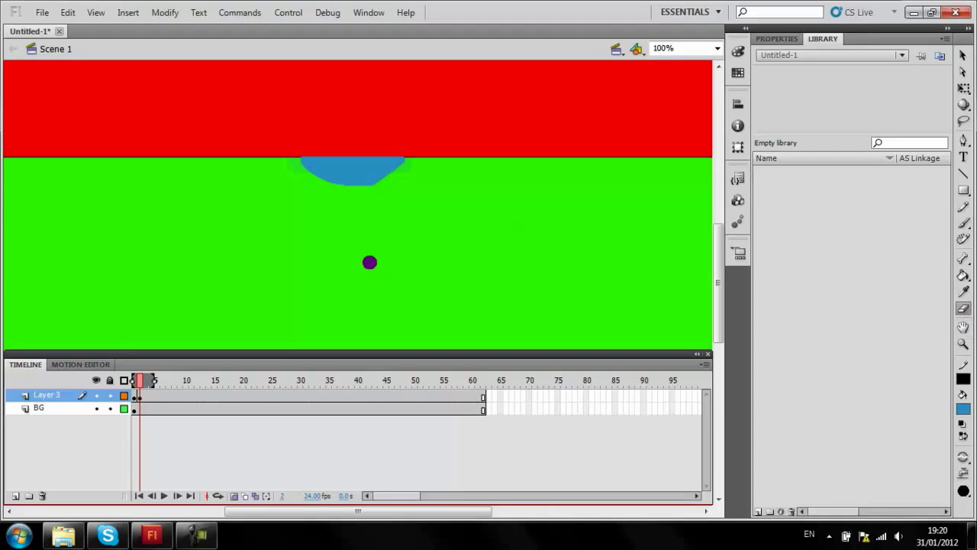
drag(369, 263, 388, 174)
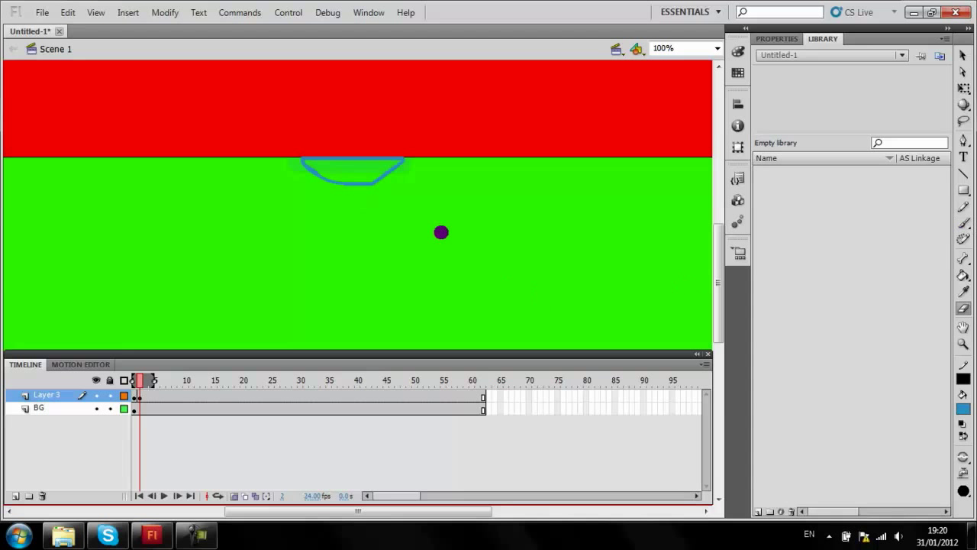
drag(441, 232, 617, 160)
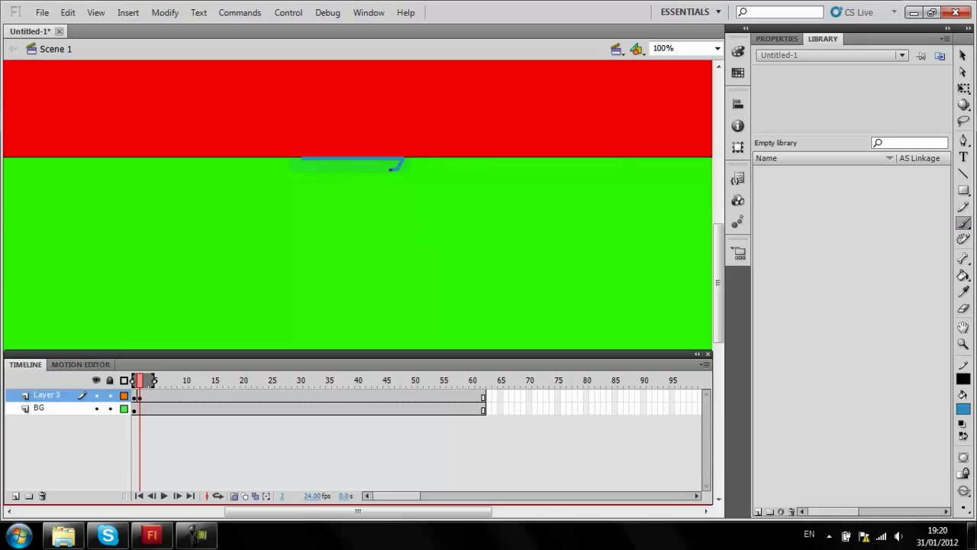
drag(401, 163, 348, 182)
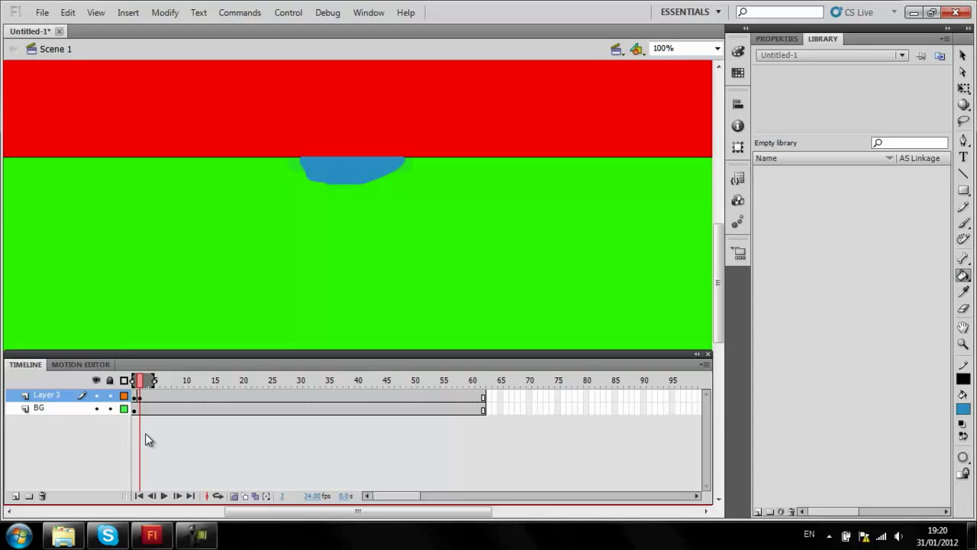
click(145, 379)
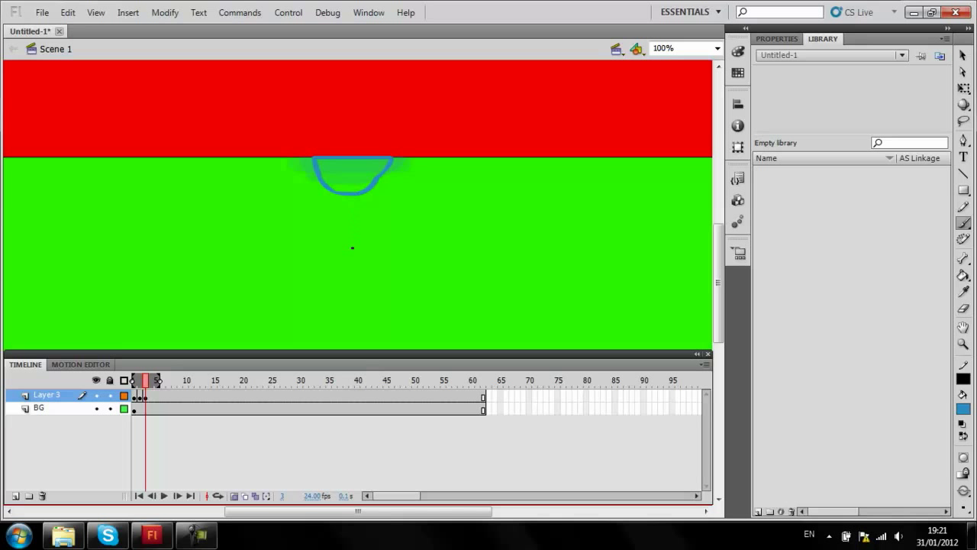
Fill the frame 3 drip and brush and fill longer drips on frames 4 to 6.
click(150, 380)
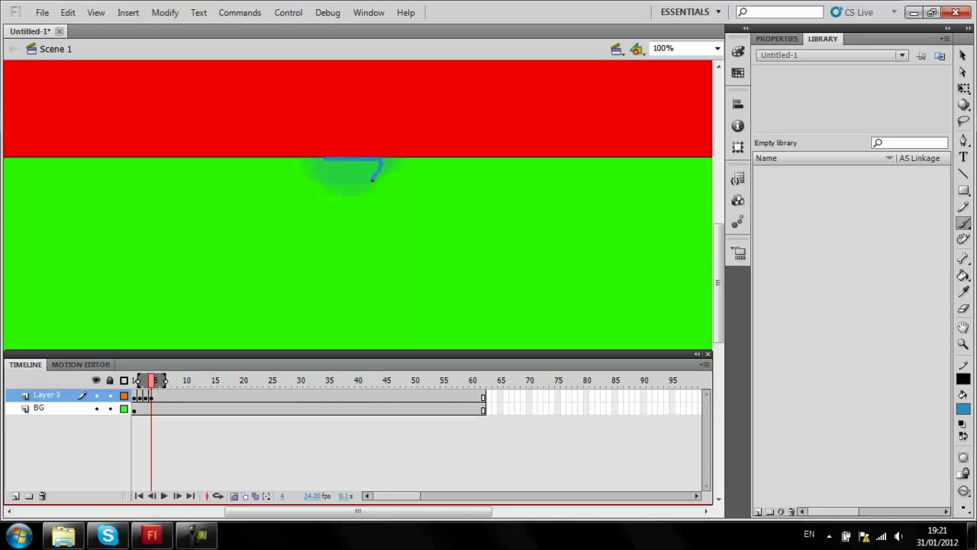
drag(370, 177, 336, 202)
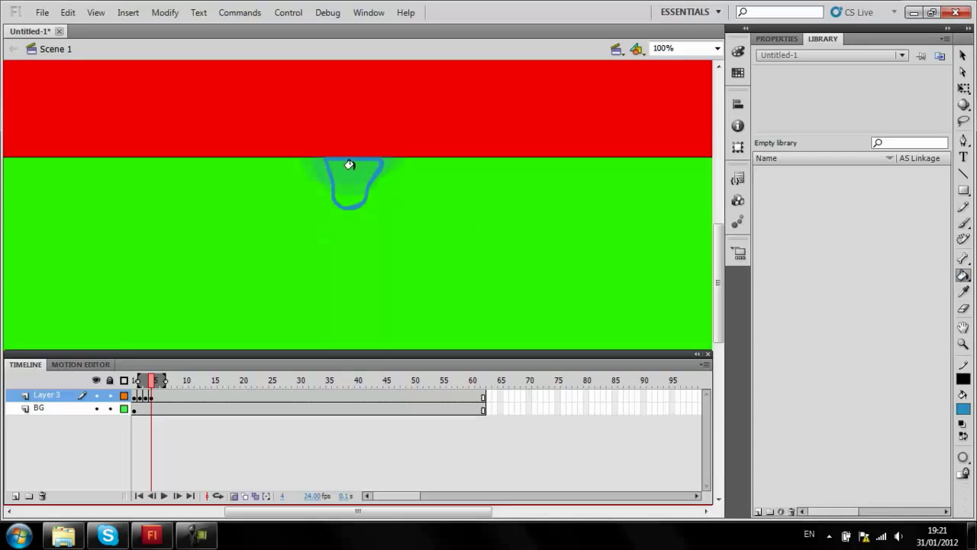
click(157, 381)
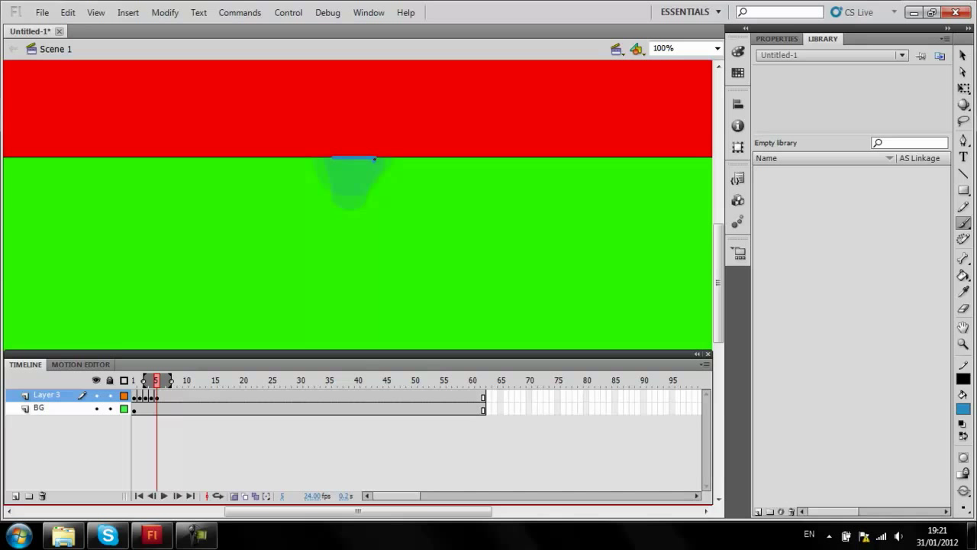
drag(372, 159, 360, 217)
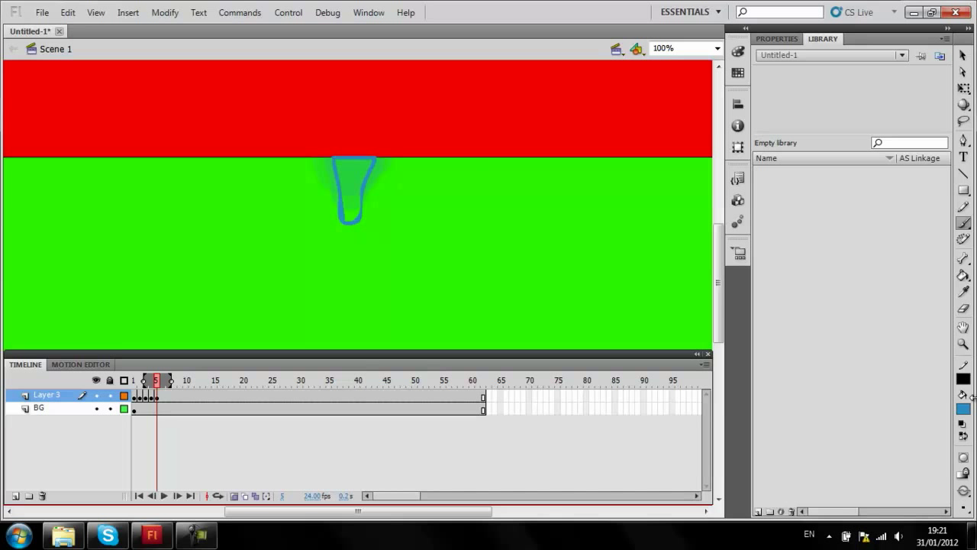
click(348, 191)
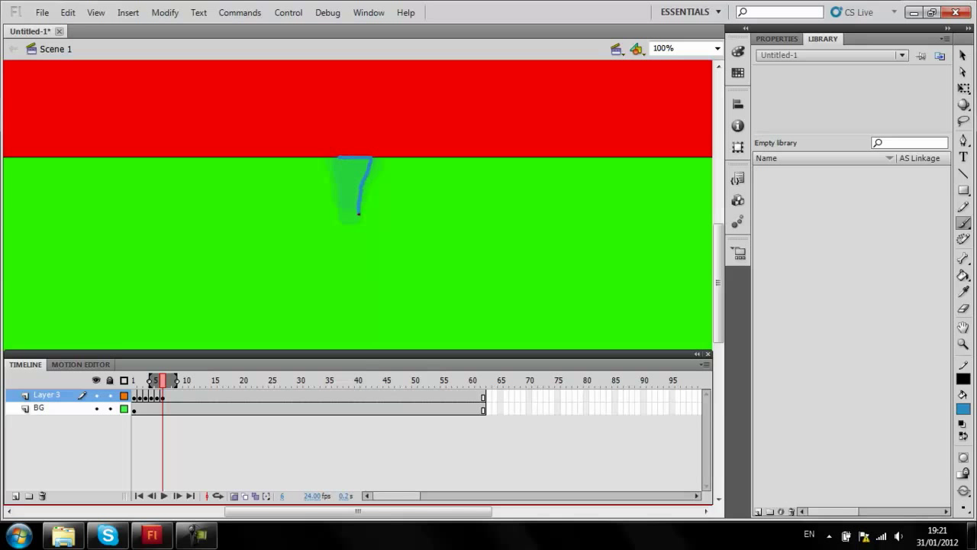
drag(359, 214, 348, 244)
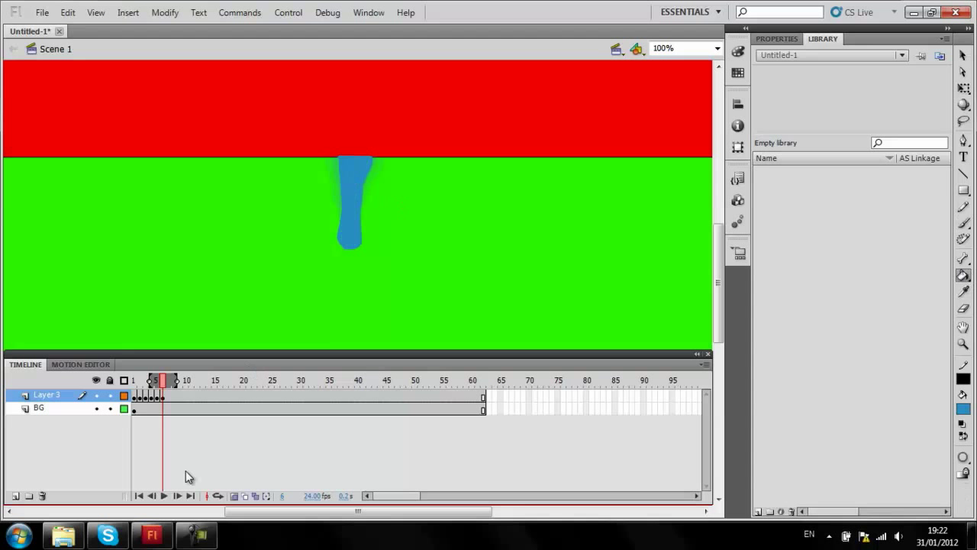
Add frame 7 with a longer, narrowing drip outline.
click(168, 380)
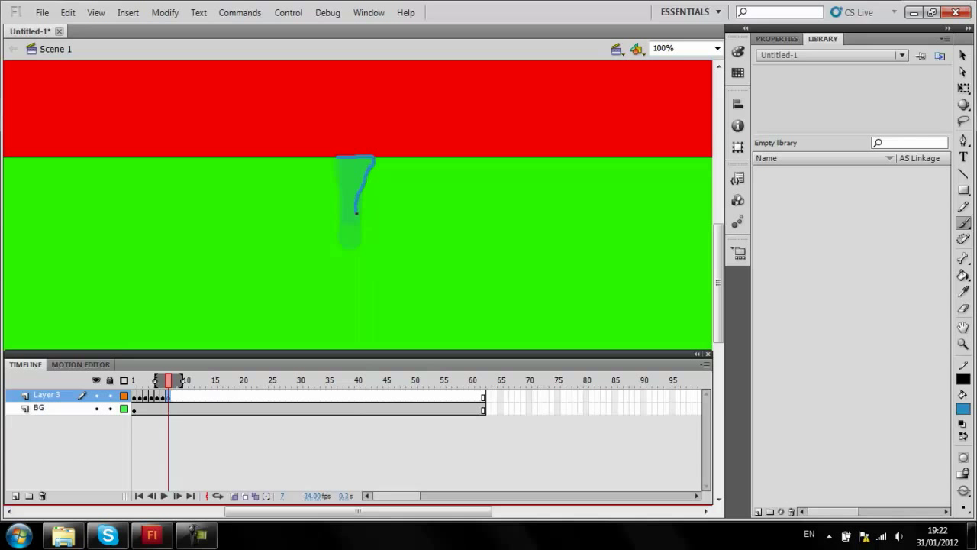
drag(355, 214, 352, 263)
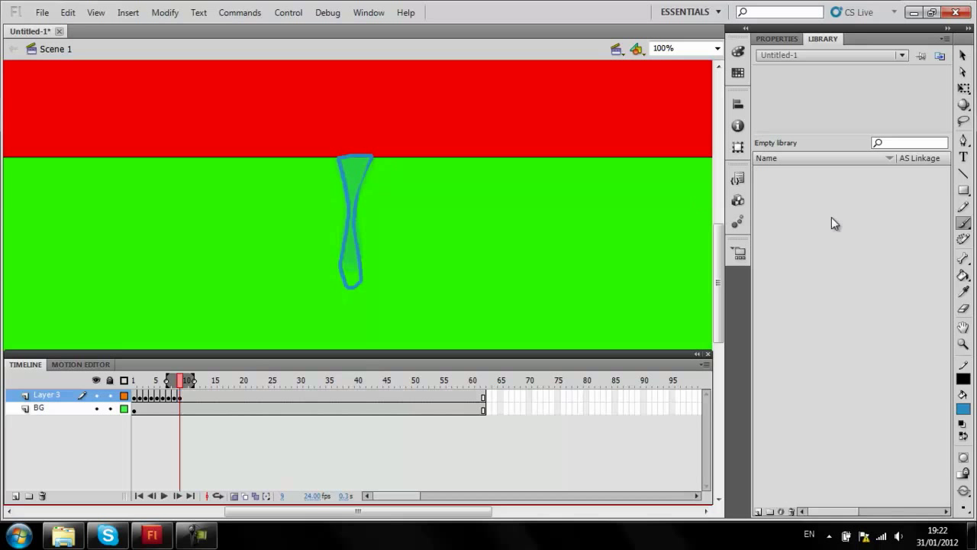
Split the drip into a short stem and a separate lower drop by frame 15.
click(330, 268)
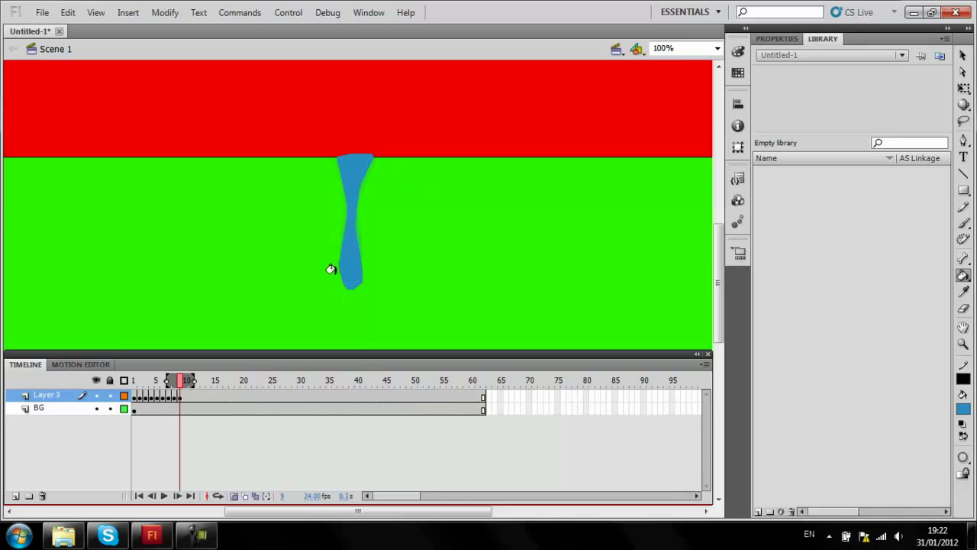
click(203, 380)
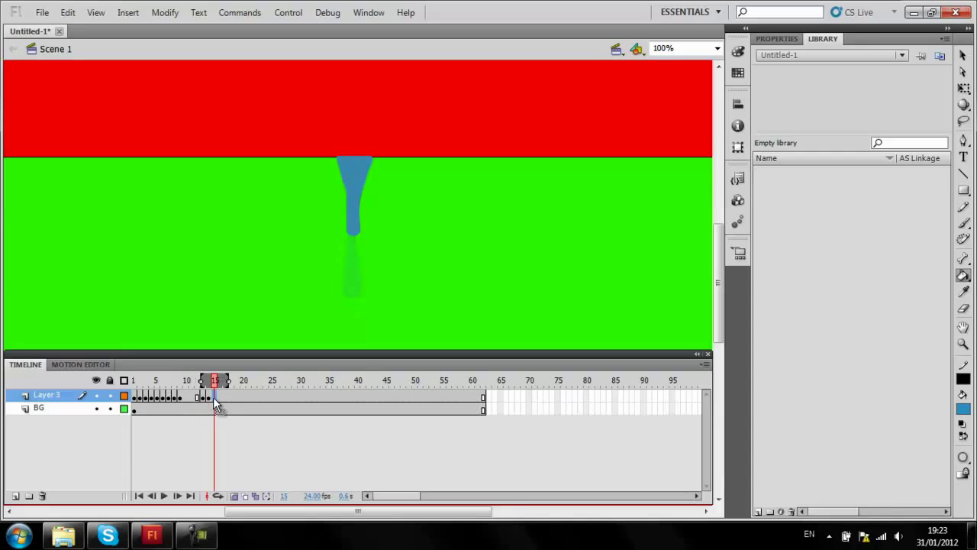
mouse_move(744, 319)
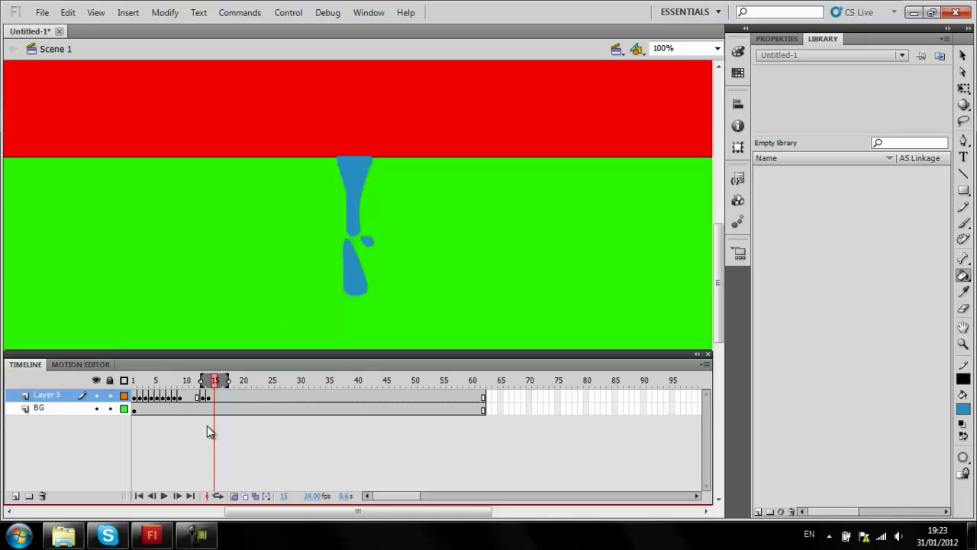
mouse_move(924, 85)
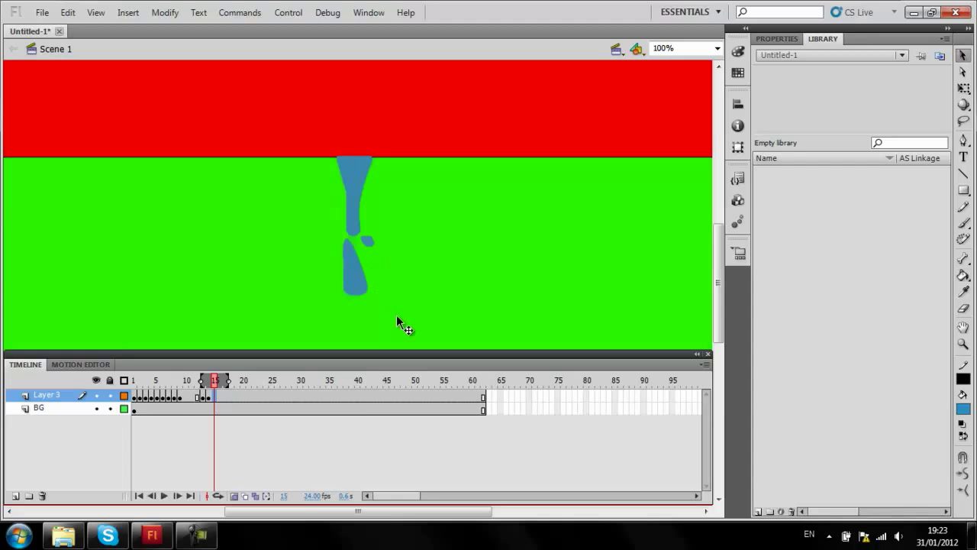
click(39, 407)
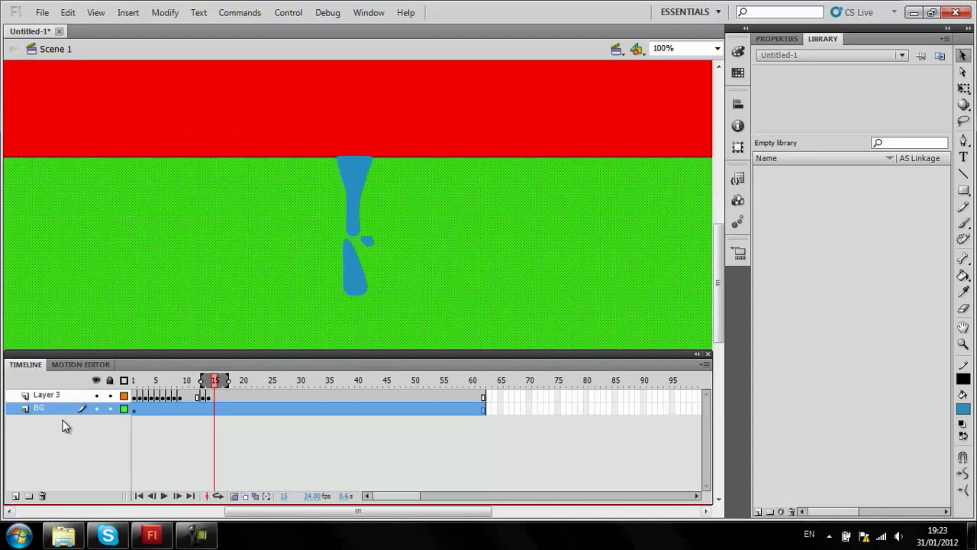
Lock the BG layer and scrub frames 13–14 to check the snapped drip.
click(46, 395)
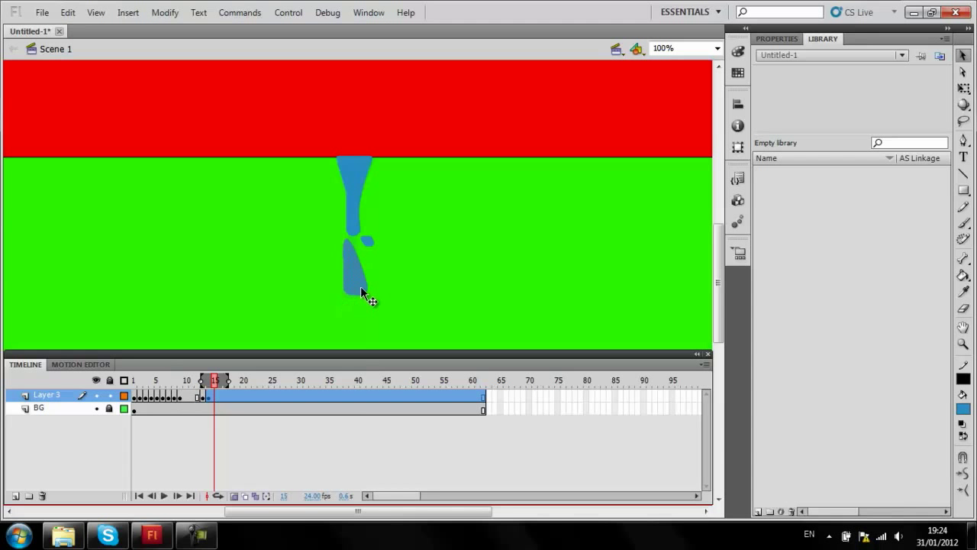
mouse_move(363, 292)
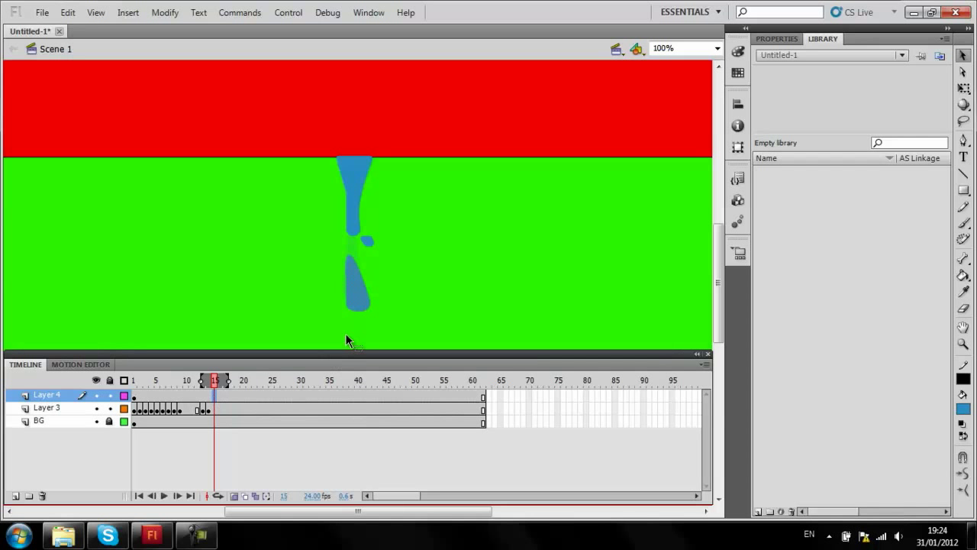
mouse_move(352, 294)
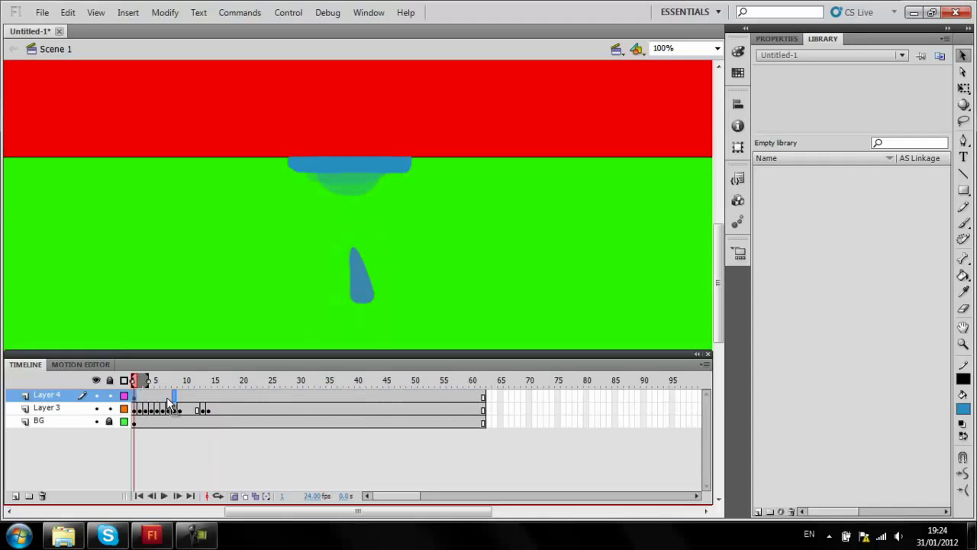
drag(144, 381, 208, 381)
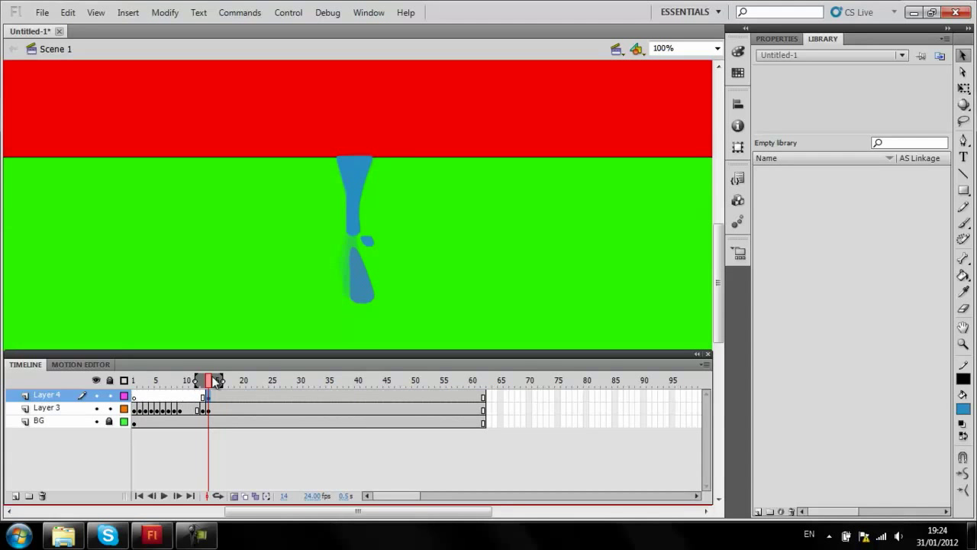
click(203, 380)
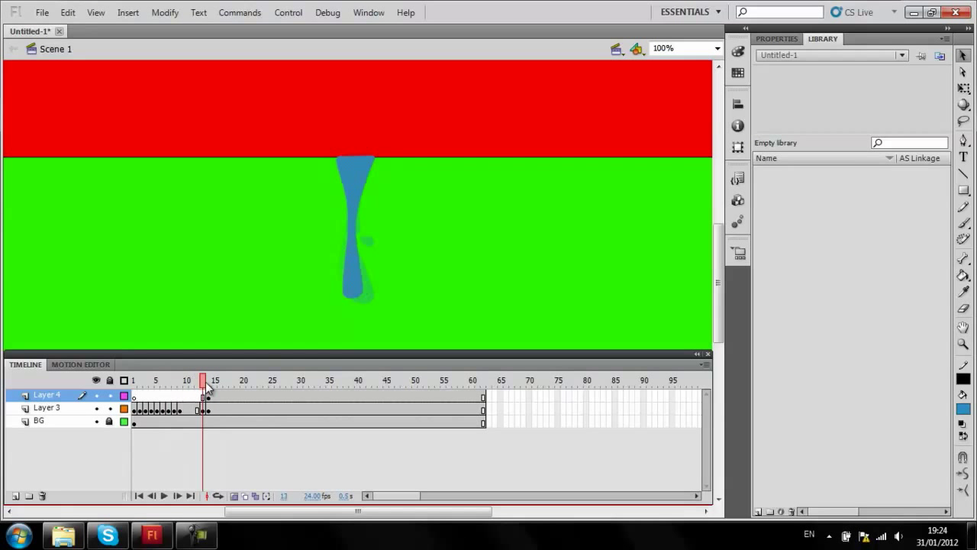
click(208, 380)
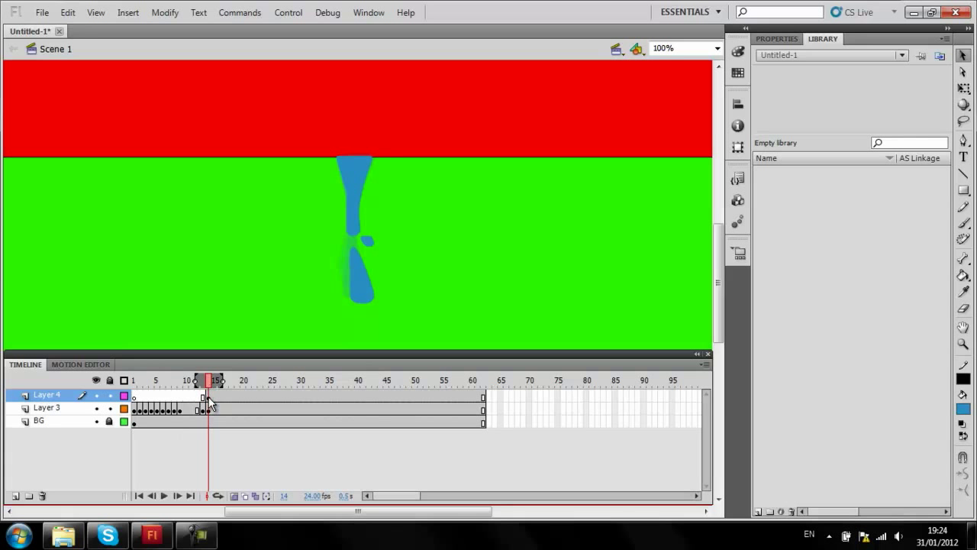
click(300, 380)
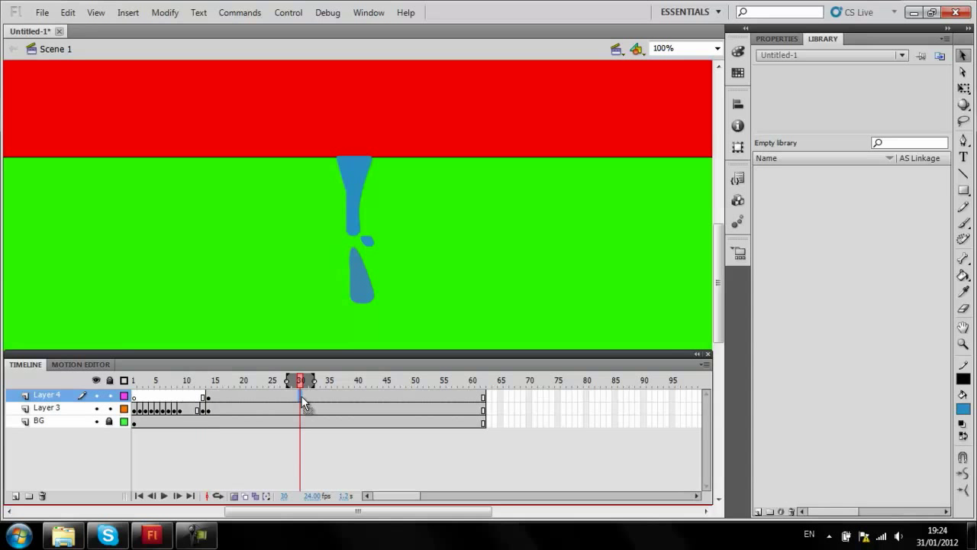
Create a motion tween across Layer 4's drop frames, making the drop Symbol 1.
click(243, 381)
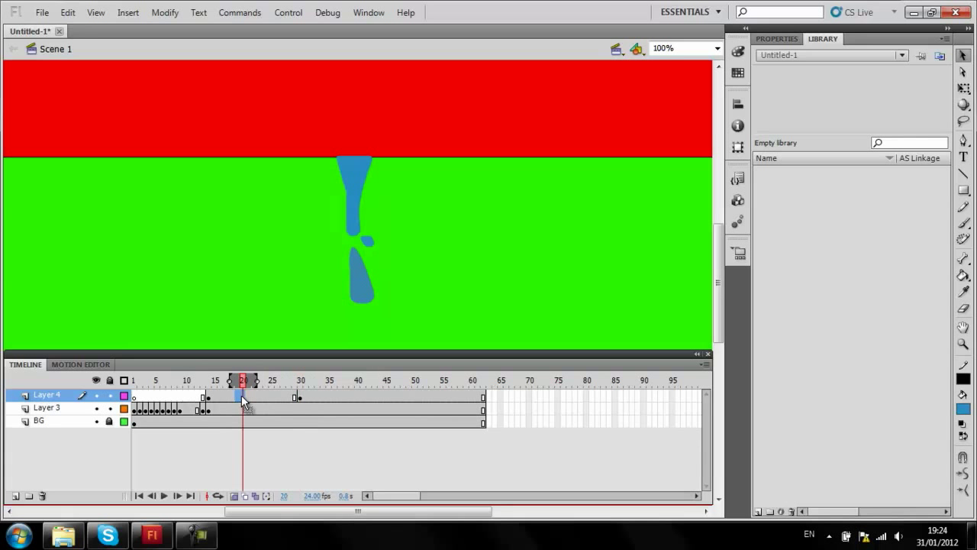
right_click(244, 394)
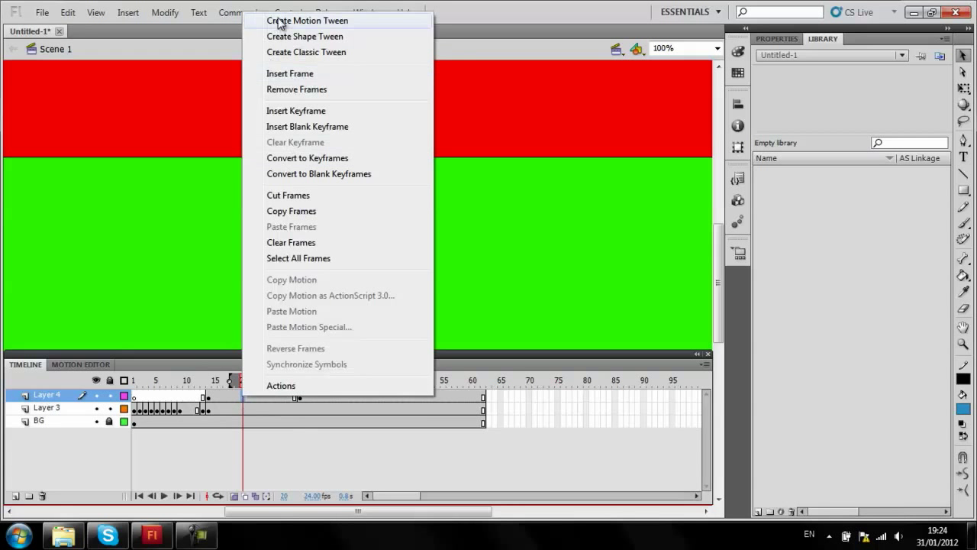
click(308, 21)
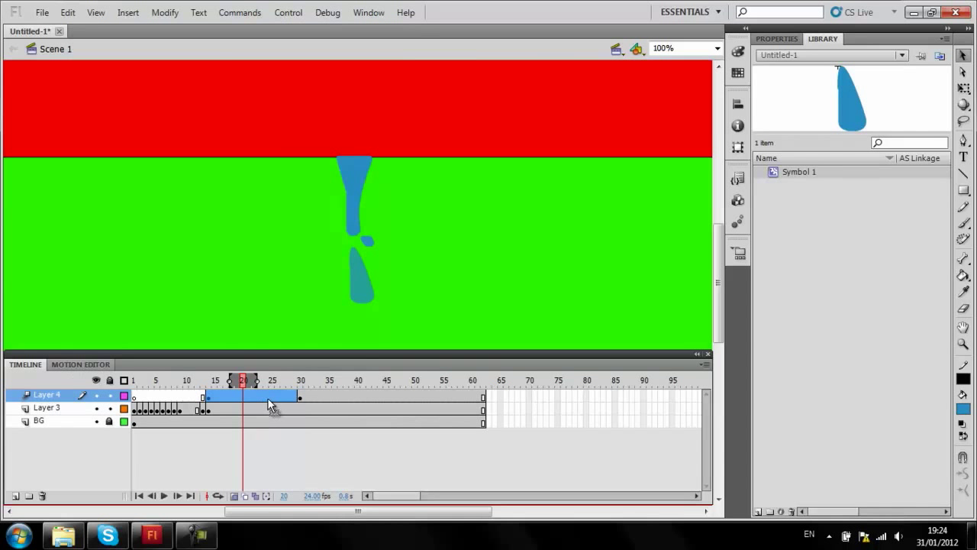
mouse_move(245, 403)
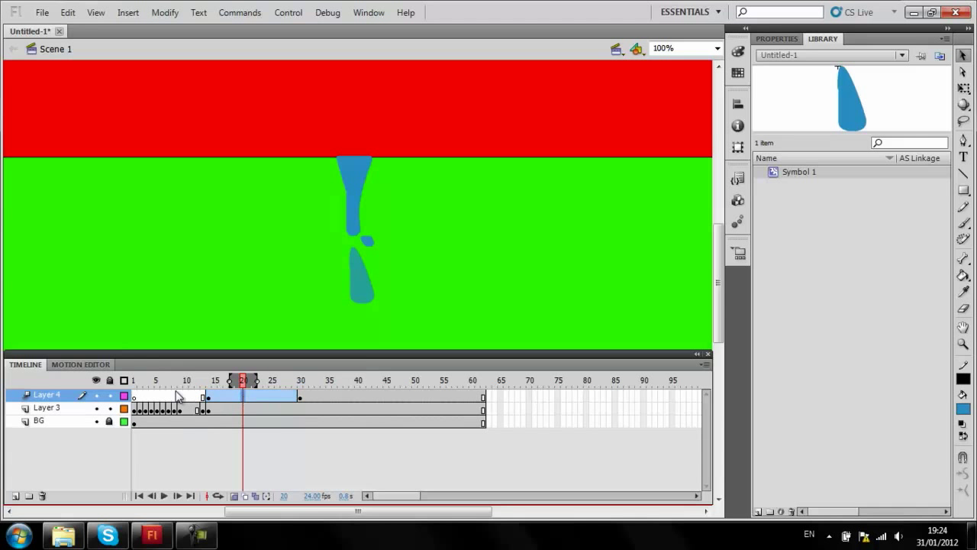
click(81, 364)
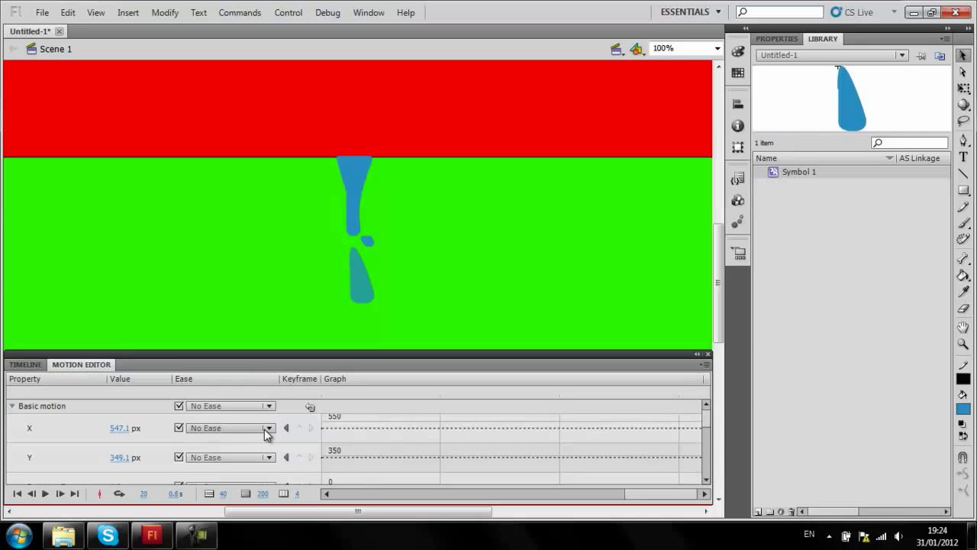
mouse_move(339, 417)
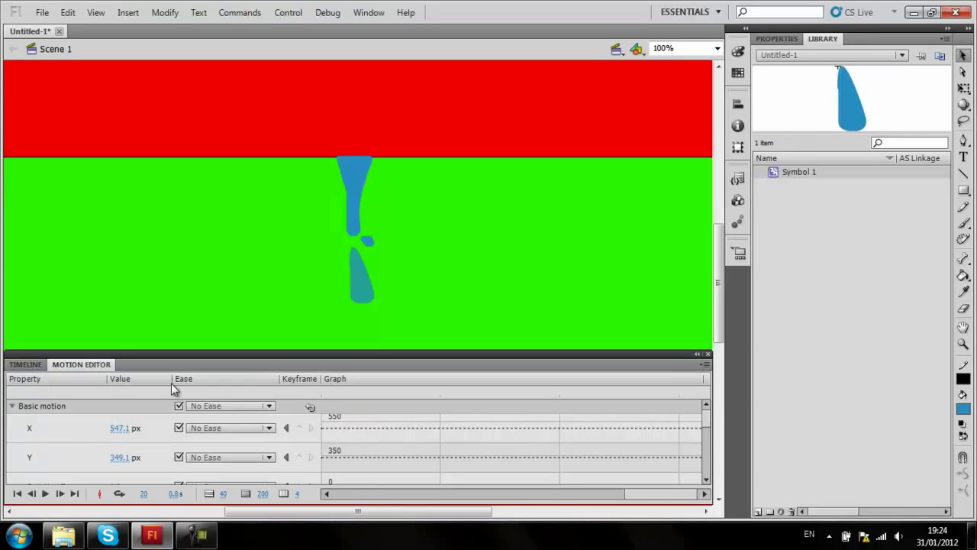
click(24, 365)
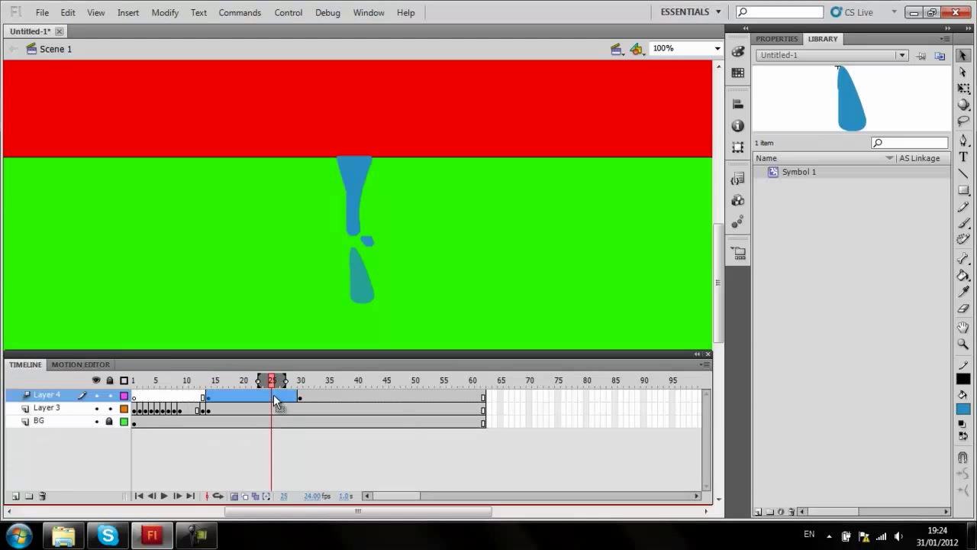
click(80, 364)
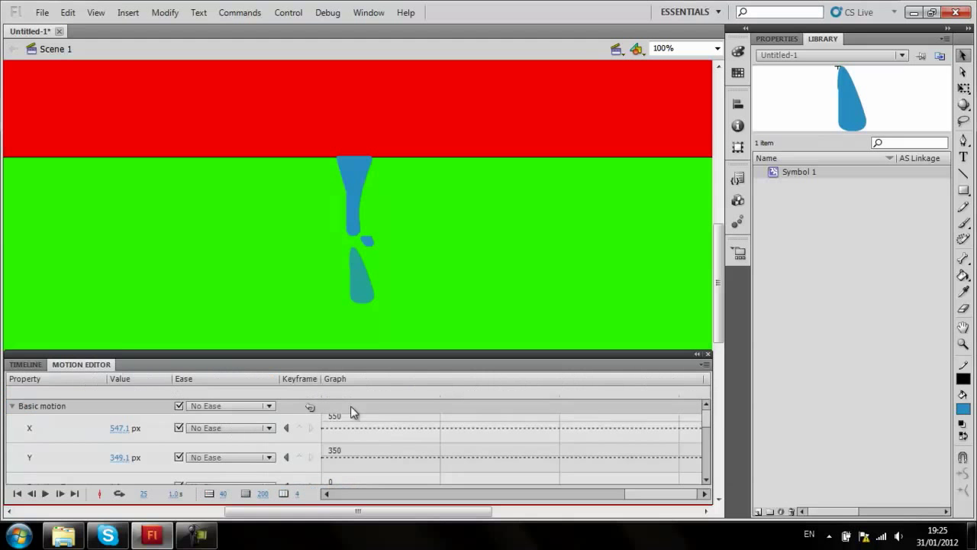
scroll(down, 3)
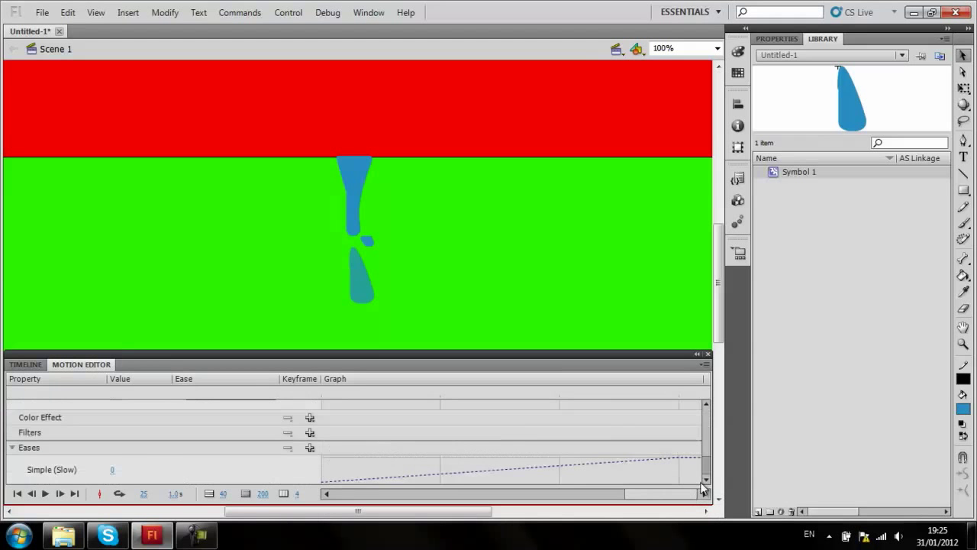
scroll(up, 3)
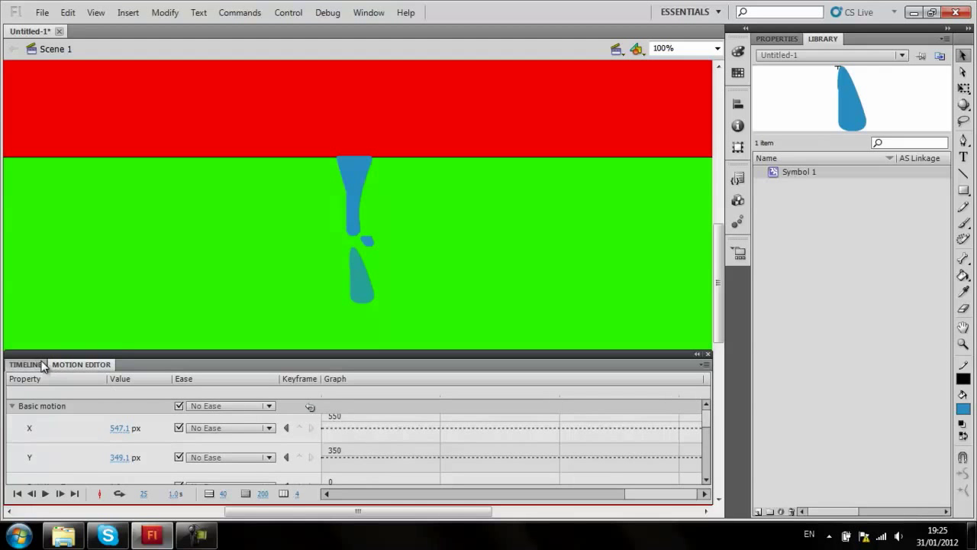
click(25, 365)
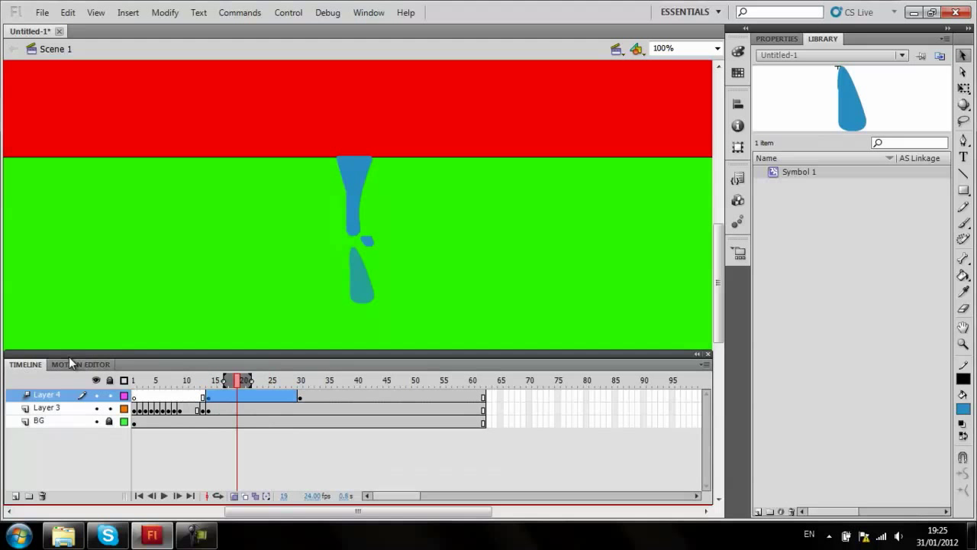
click(81, 364)
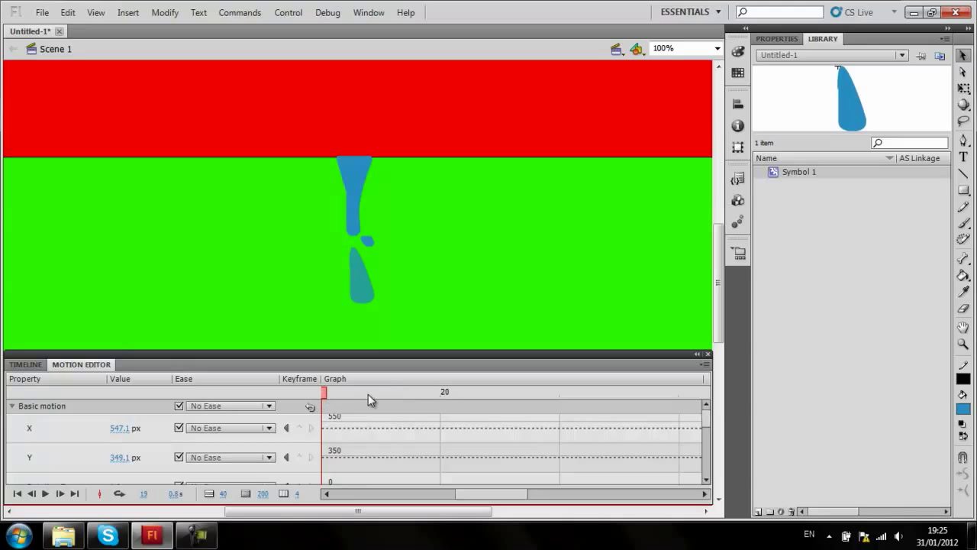
mouse_move(329, 398)
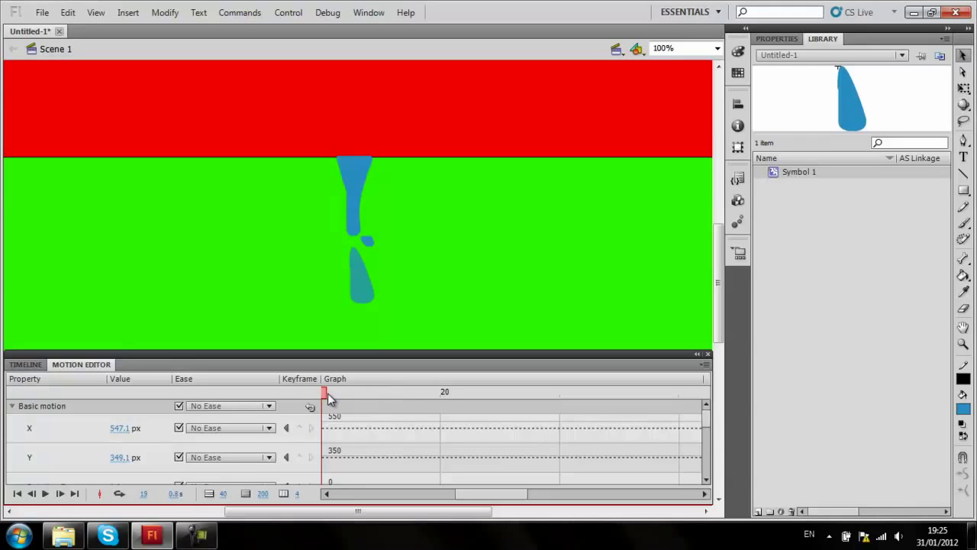
mouse_move(340, 399)
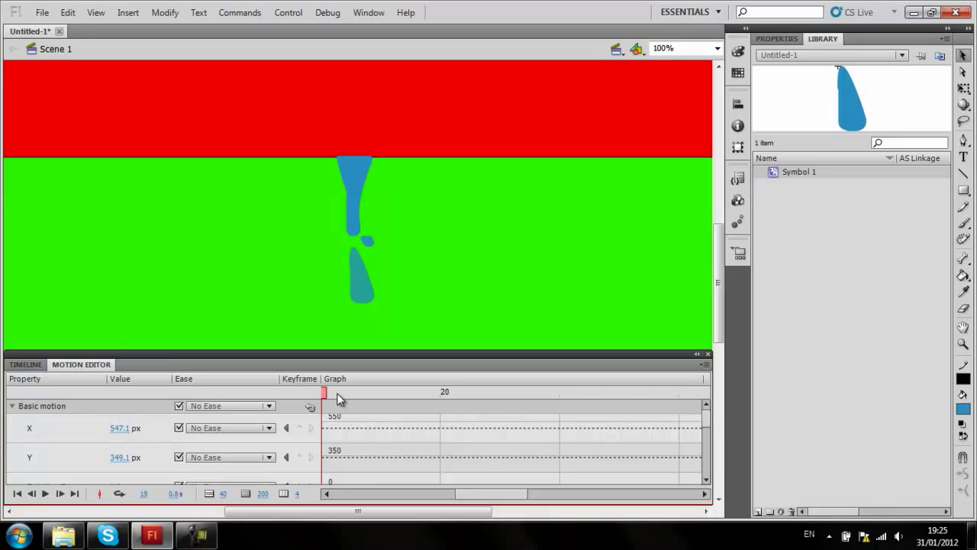
mouse_move(57, 481)
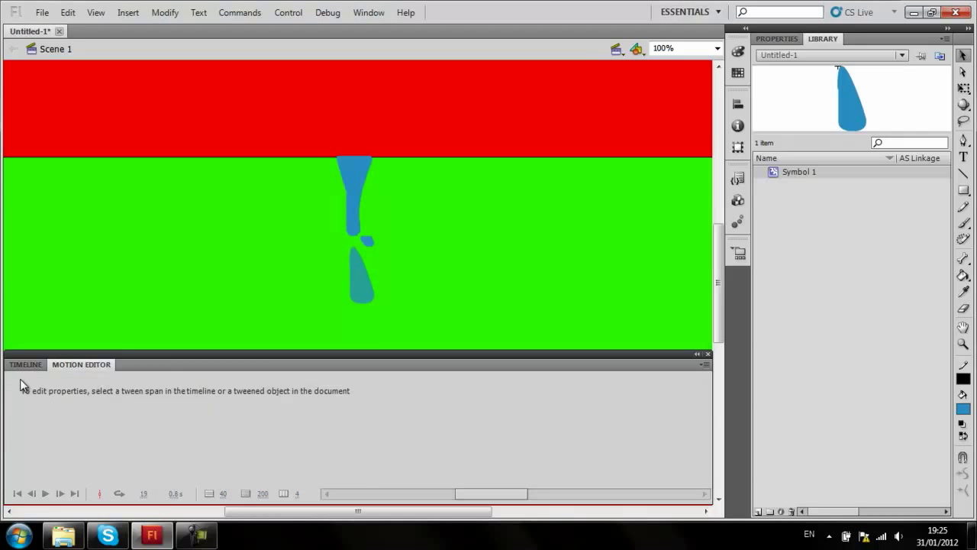
click(24, 364)
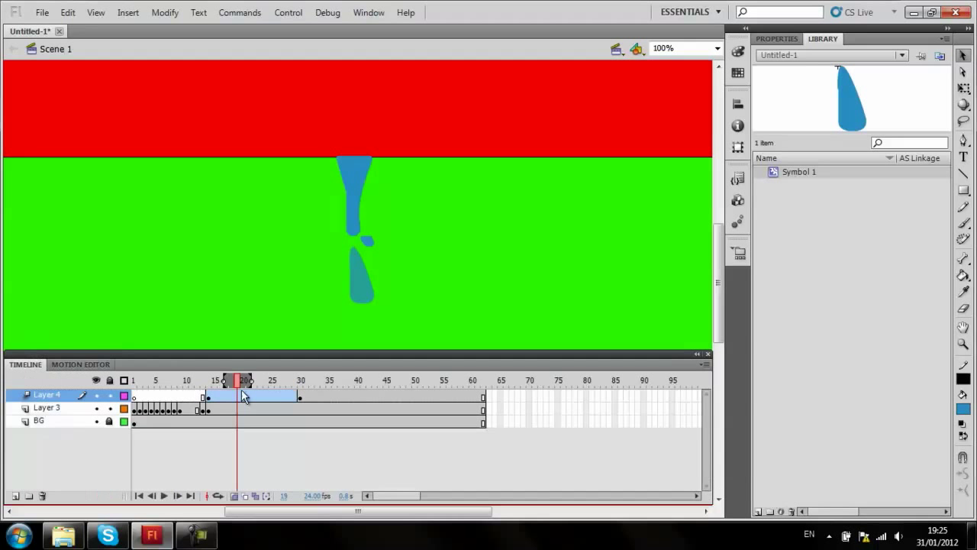
click(80, 365)
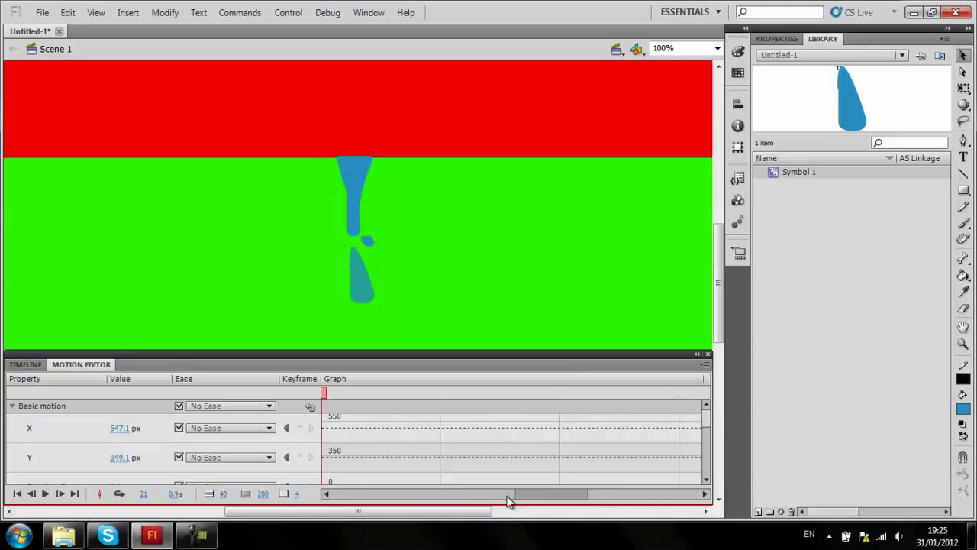
drag(508, 501, 609, 499)
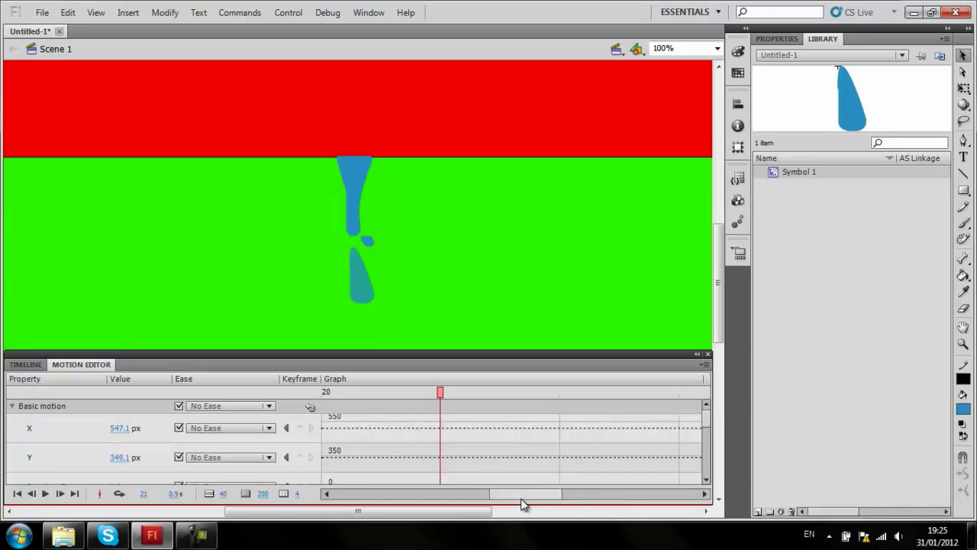
mouse_move(439, 394)
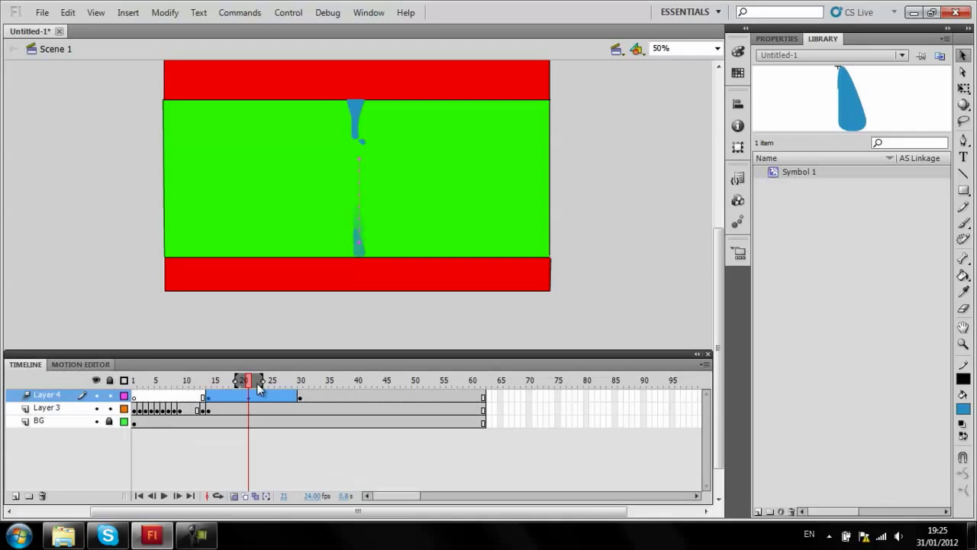
Drag the drop's tween keyframes so it lands on the lower red band around frame 31.
click(163, 496)
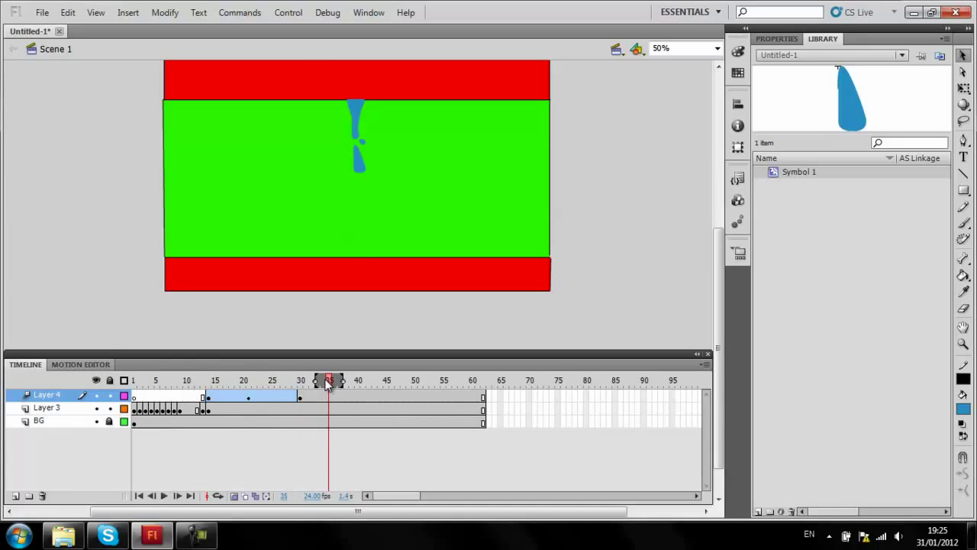
click(215, 381)
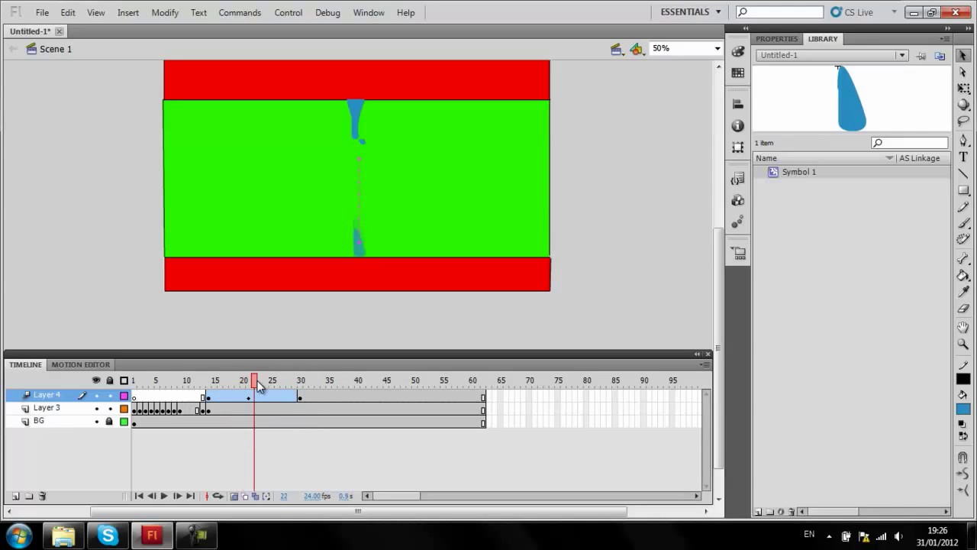
click(266, 381)
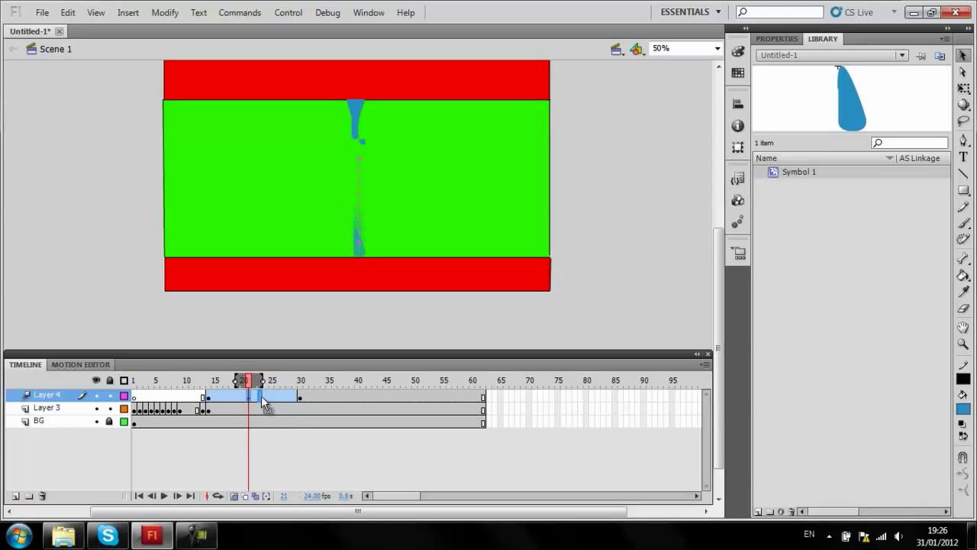
drag(244, 380, 296, 380)
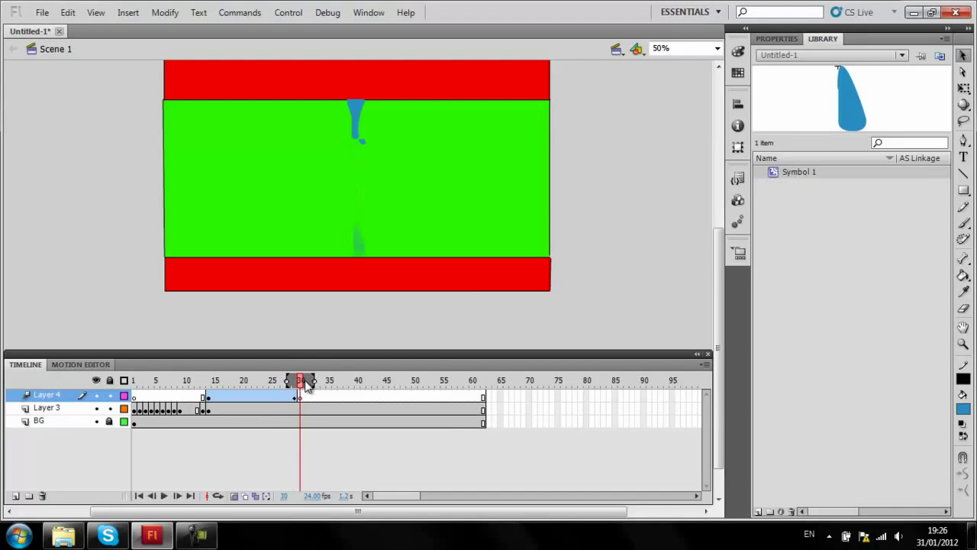
click(296, 380)
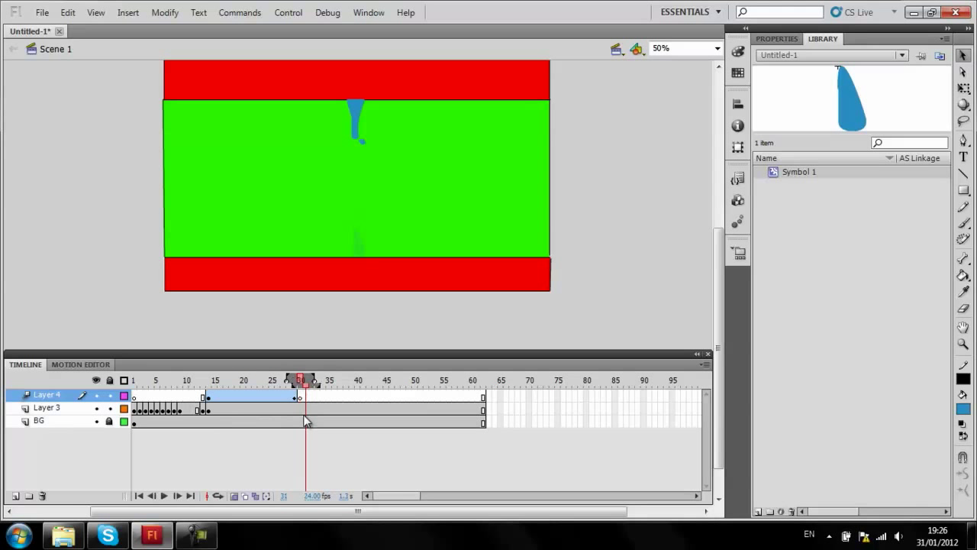
drag(307, 380, 300, 381)
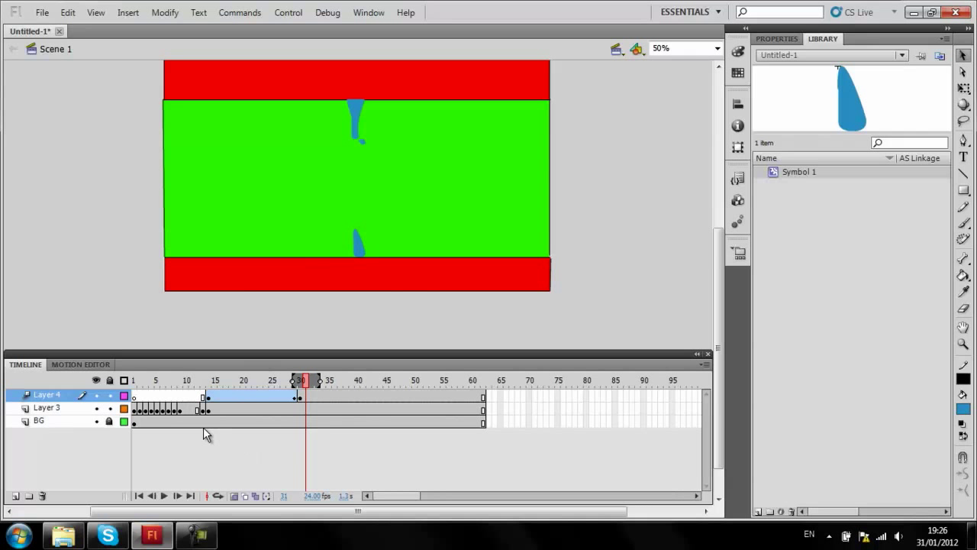
On the drip layer's frame 16, brush a funnel-shaped drip outline beneath the red band.
click(216, 380)
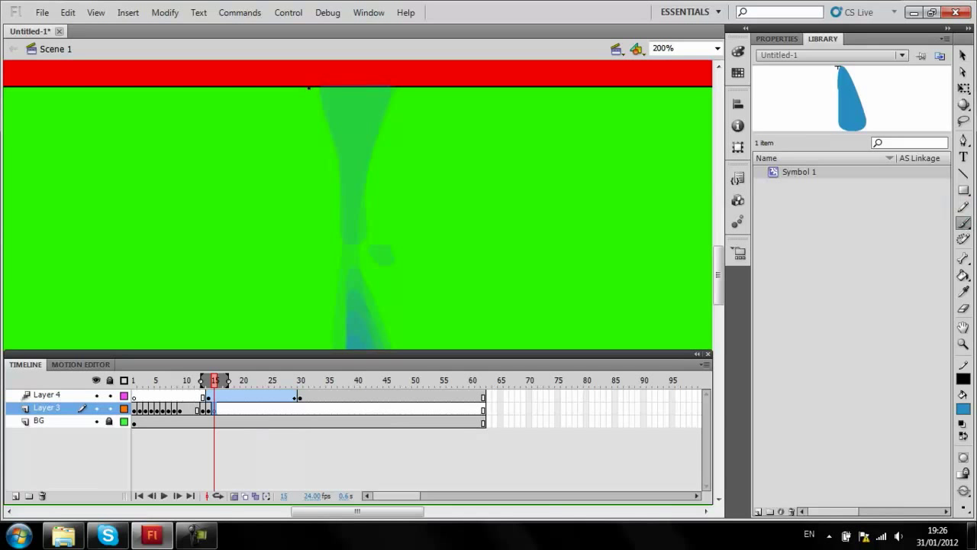
drag(309, 88, 321, 126)
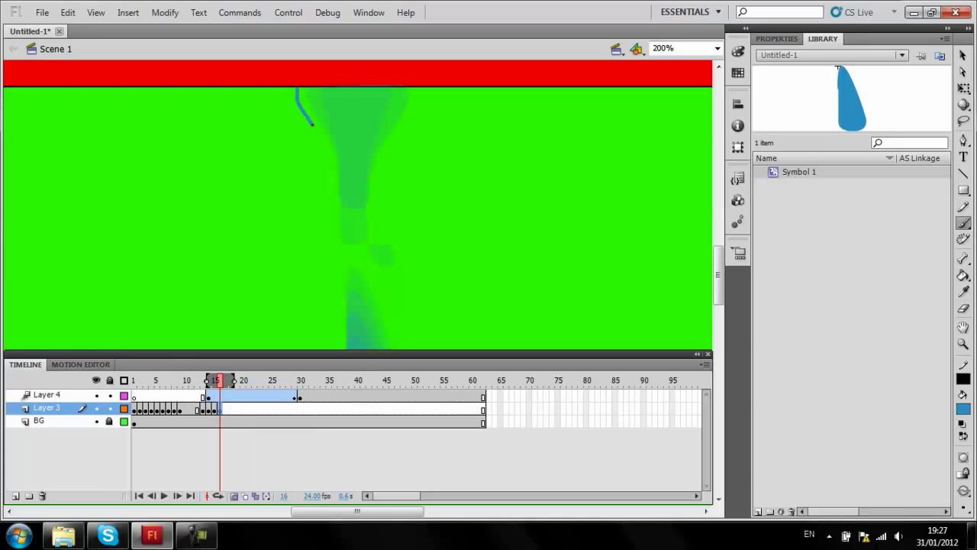
drag(309, 122, 371, 172)
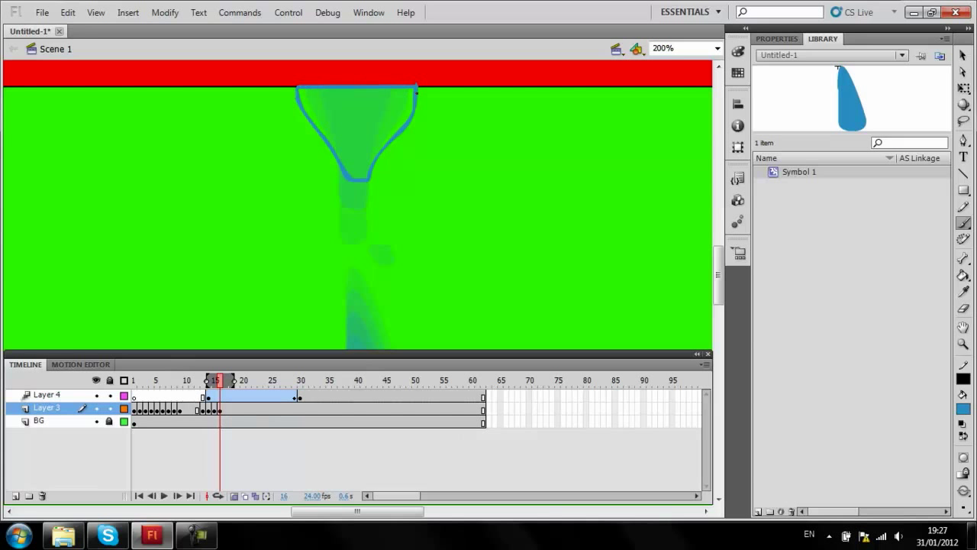
Fill the frame 16 funnel drip blue, then brush shorter drip outlines on frames 17 and 18.
click(340, 135)
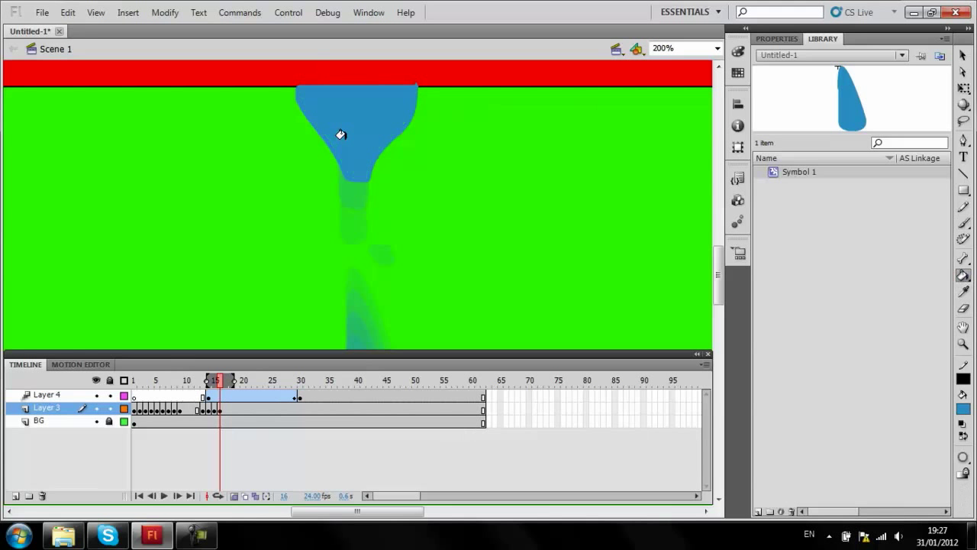
click(227, 379)
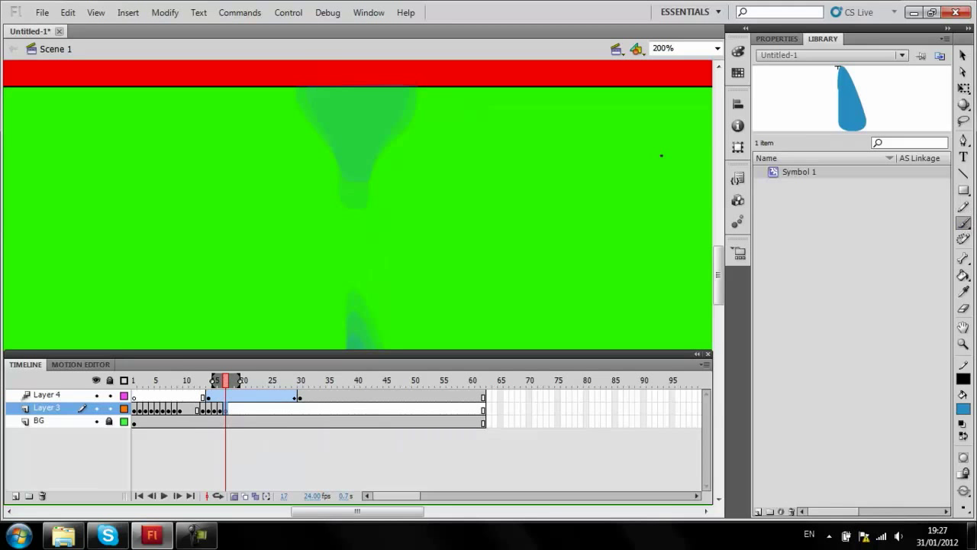
drag(304, 96, 298, 121)
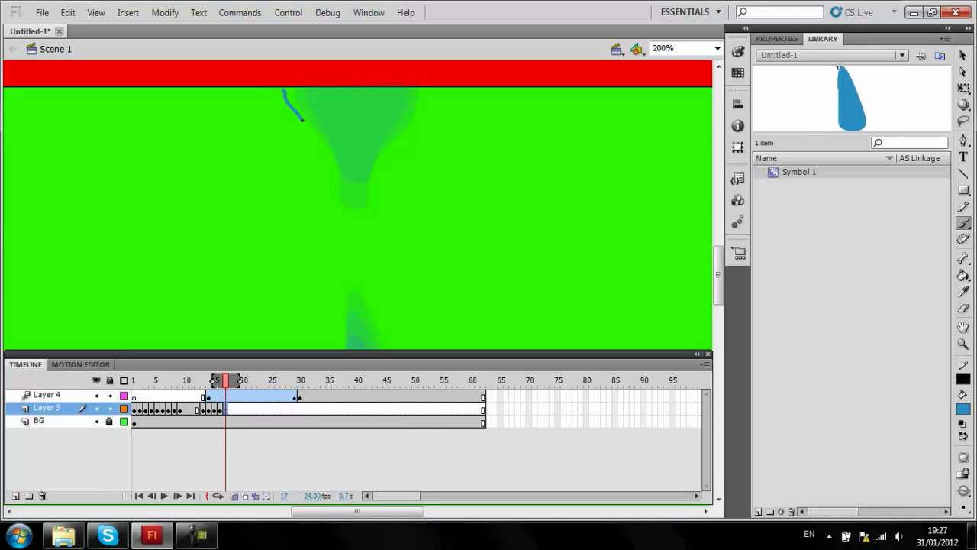
drag(305, 115, 382, 152)
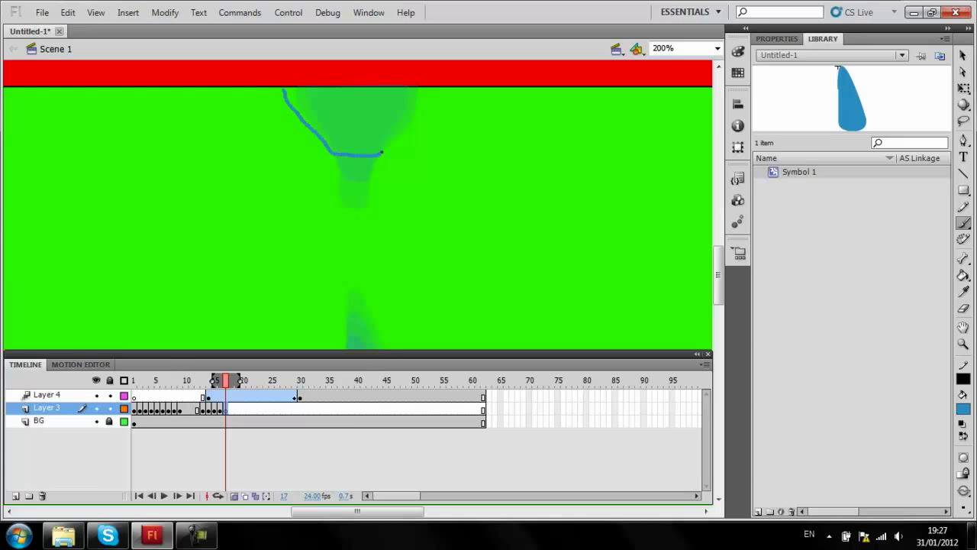
drag(382, 152, 426, 94)
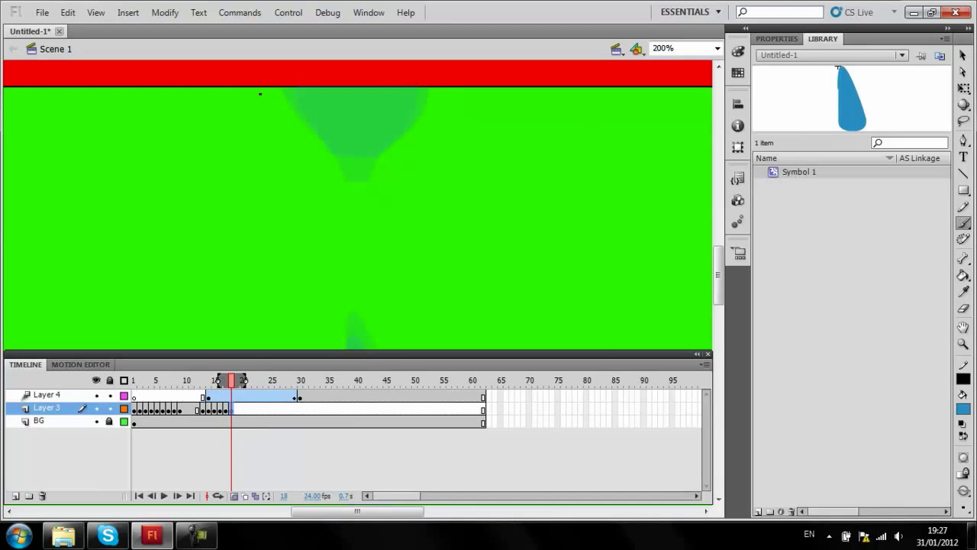
drag(260, 96, 362, 116)
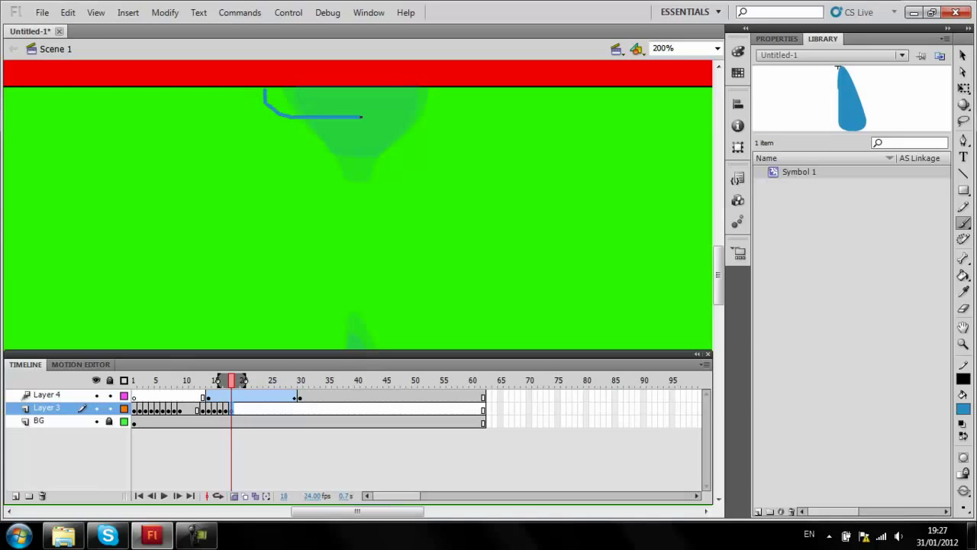